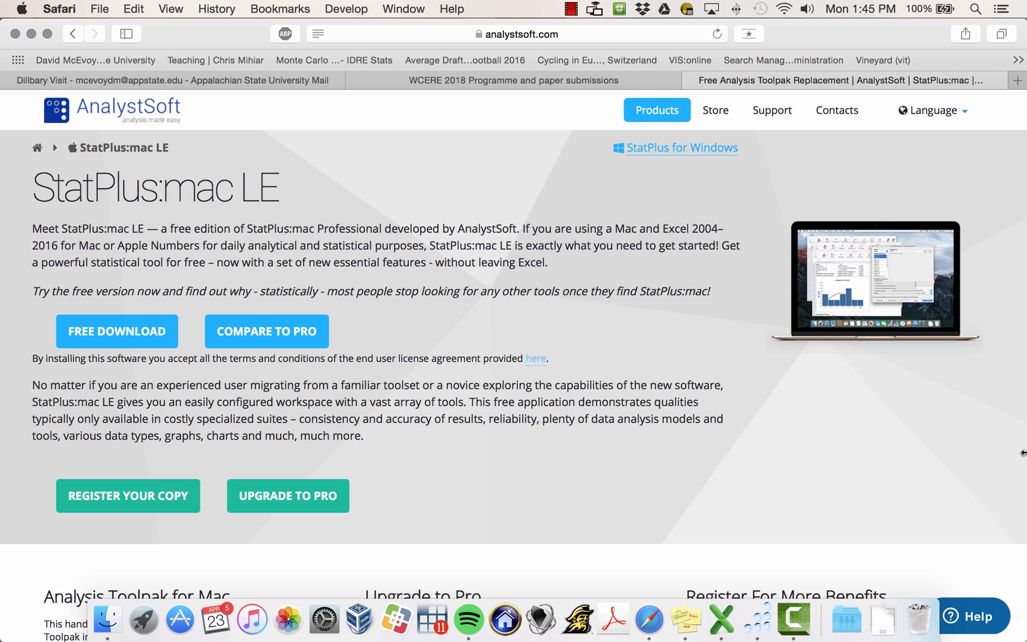
mouse_move(135, 271)
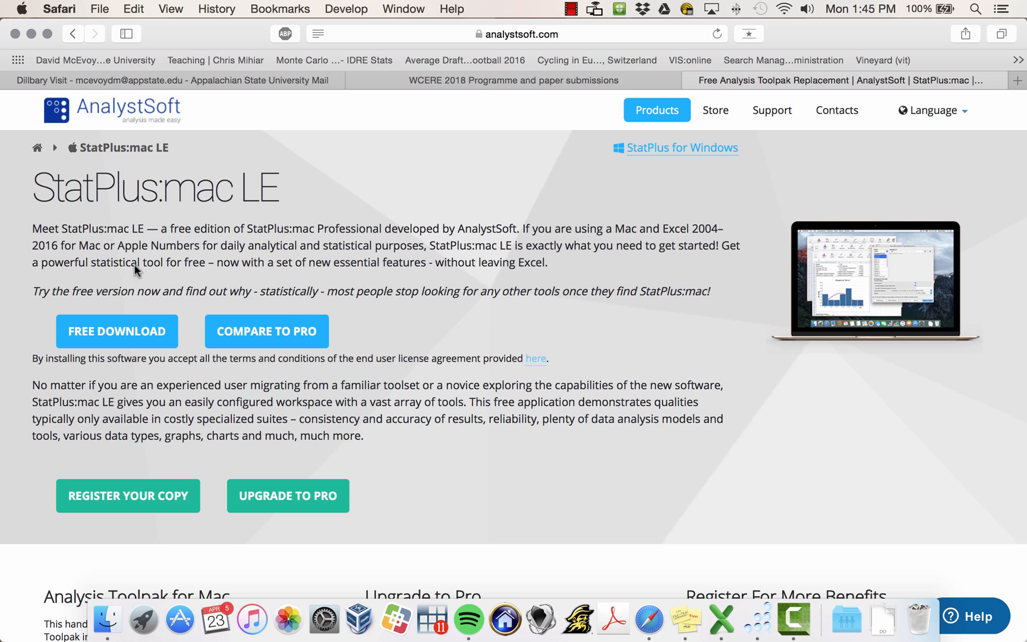
mouse_move(101, 335)
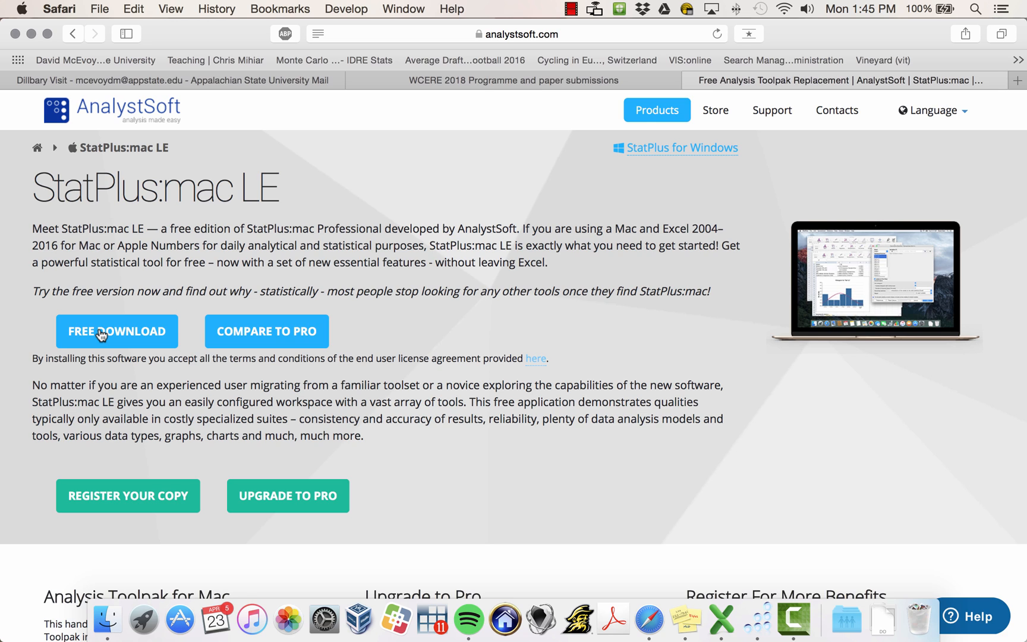
mouse_move(588, 310)
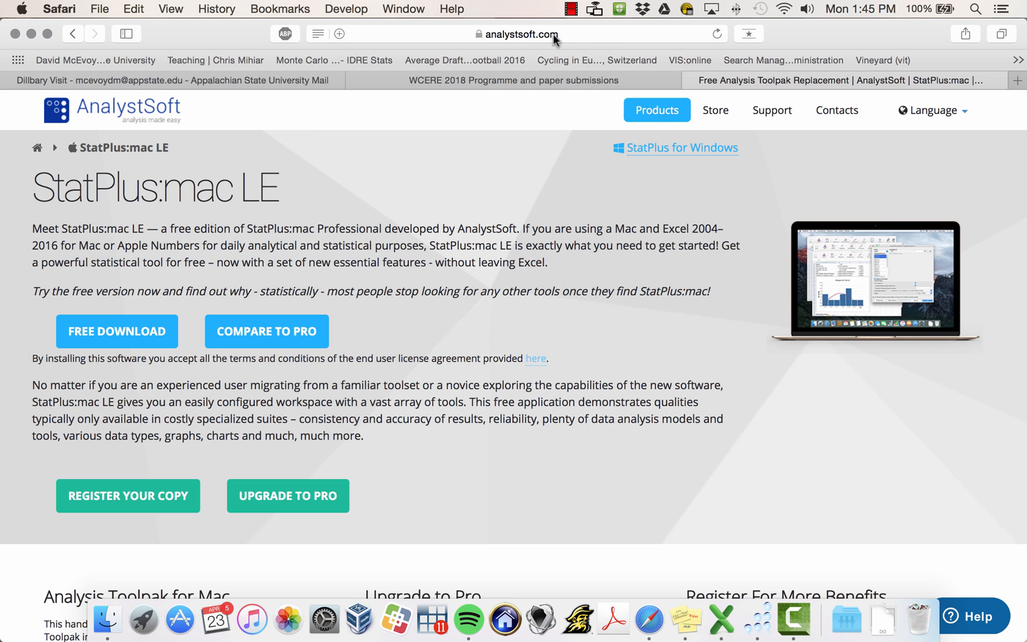
Step: Bring StatPlus forward and start a Multiple Linear Regression from the Statistics menu
left_click(520, 33)
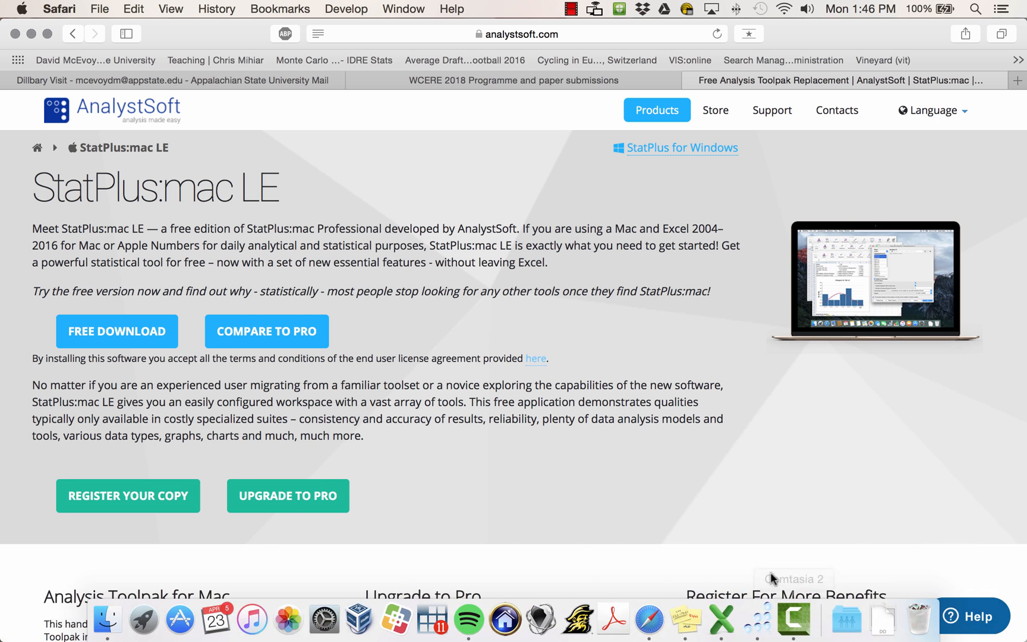
mouse_move(766, 616)
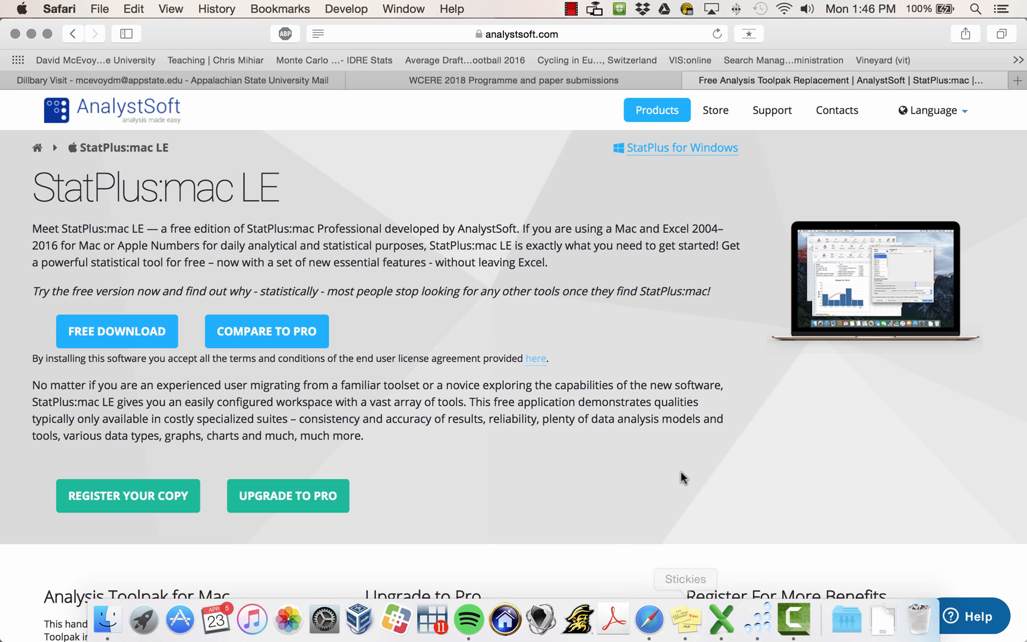
mouse_move(683, 478)
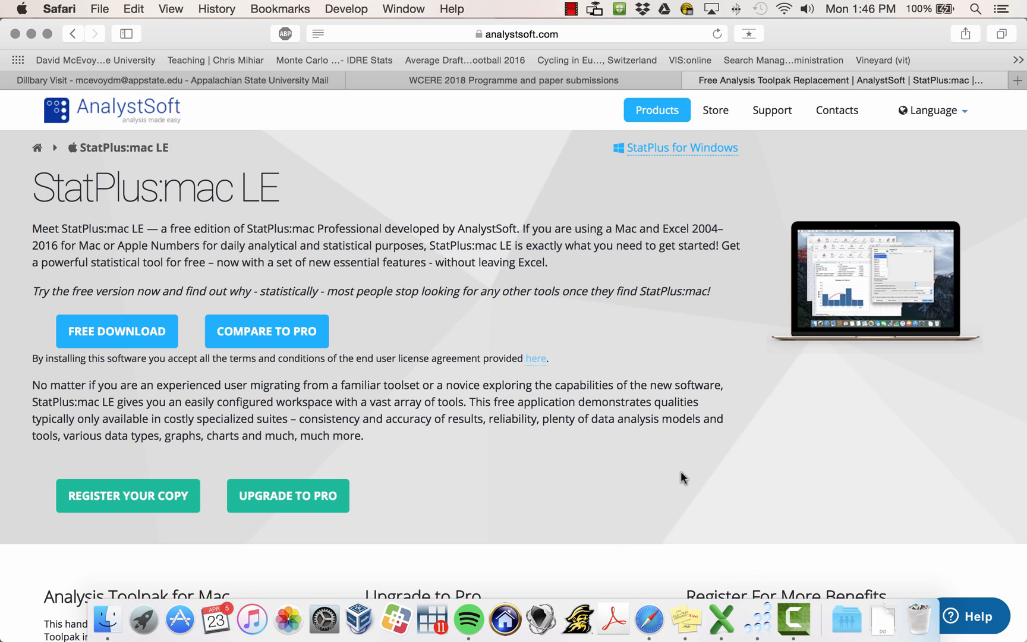
mouse_move(726, 595)
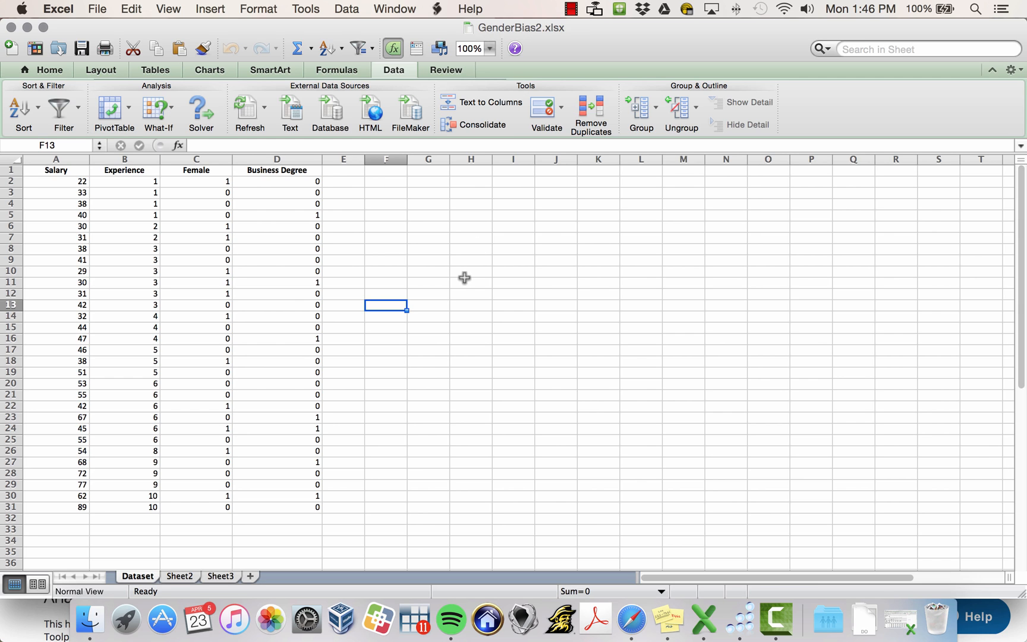
mouse_move(64, 170)
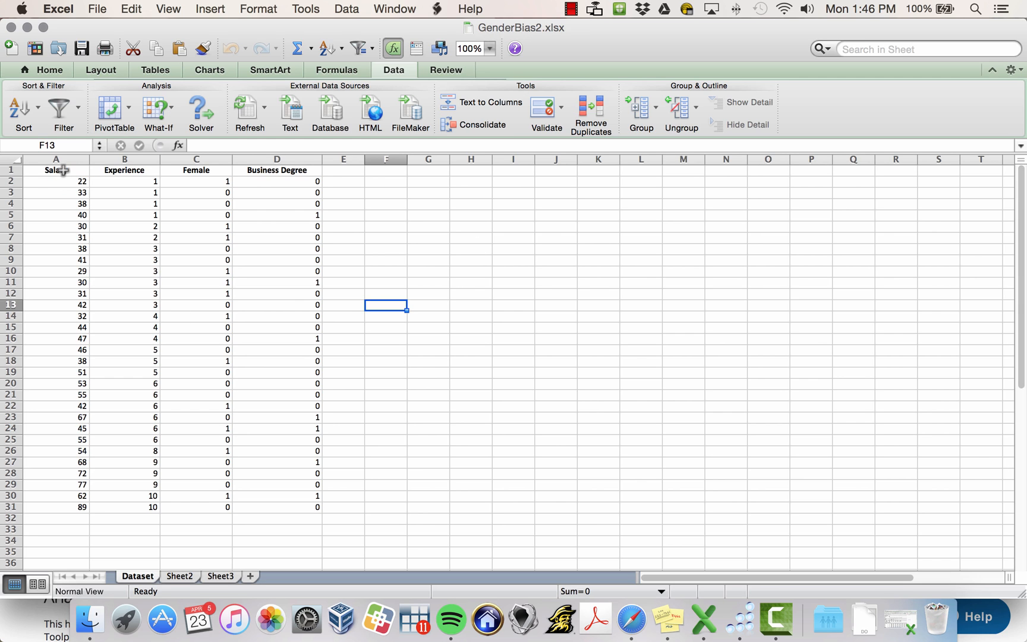
mouse_move(51, 472)
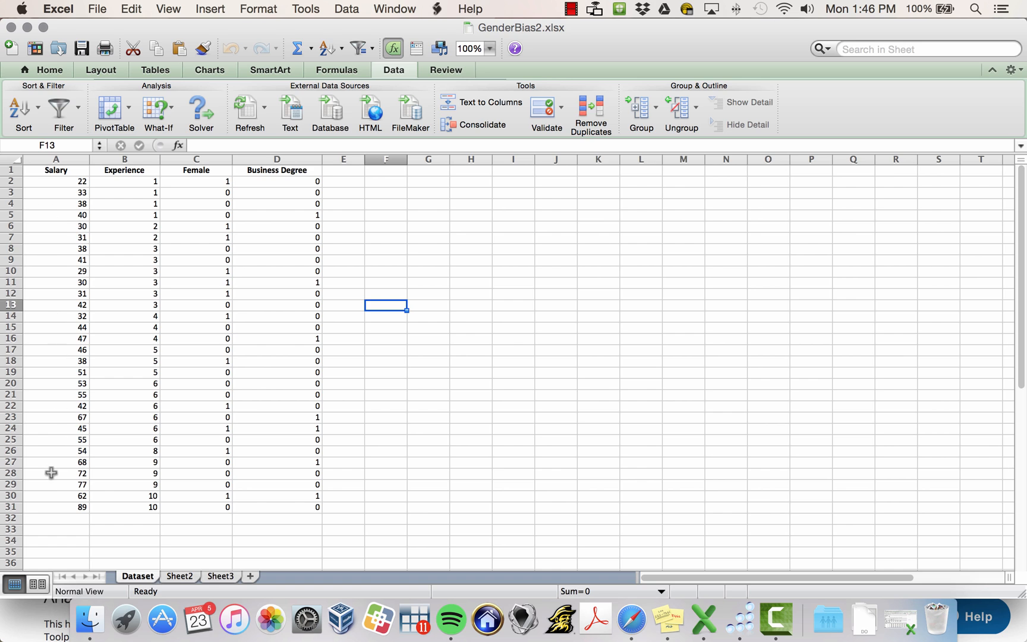
mouse_move(102, 498)
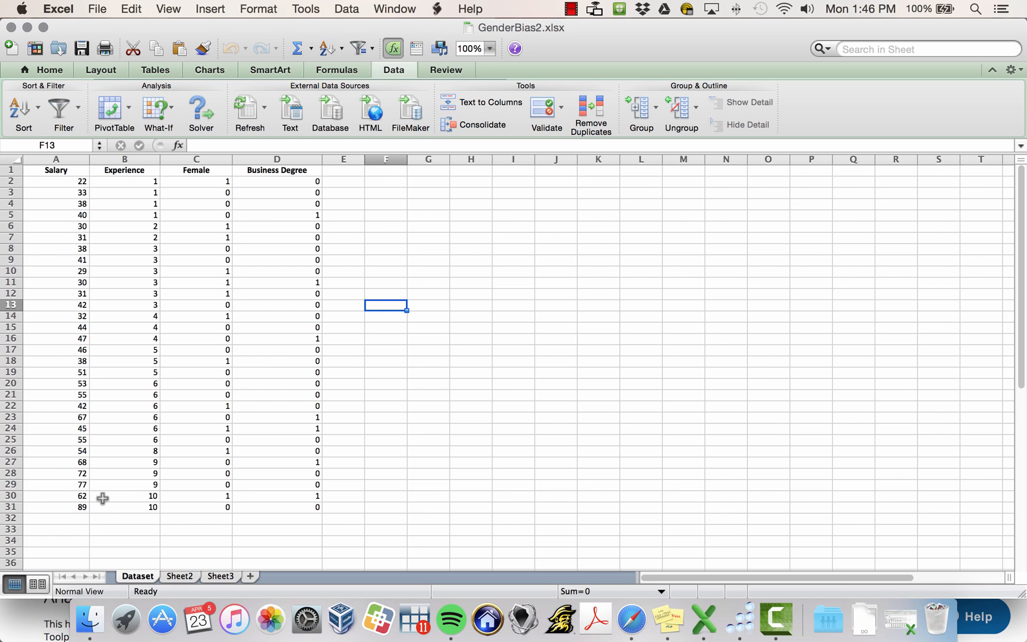
mouse_move(148, 485)
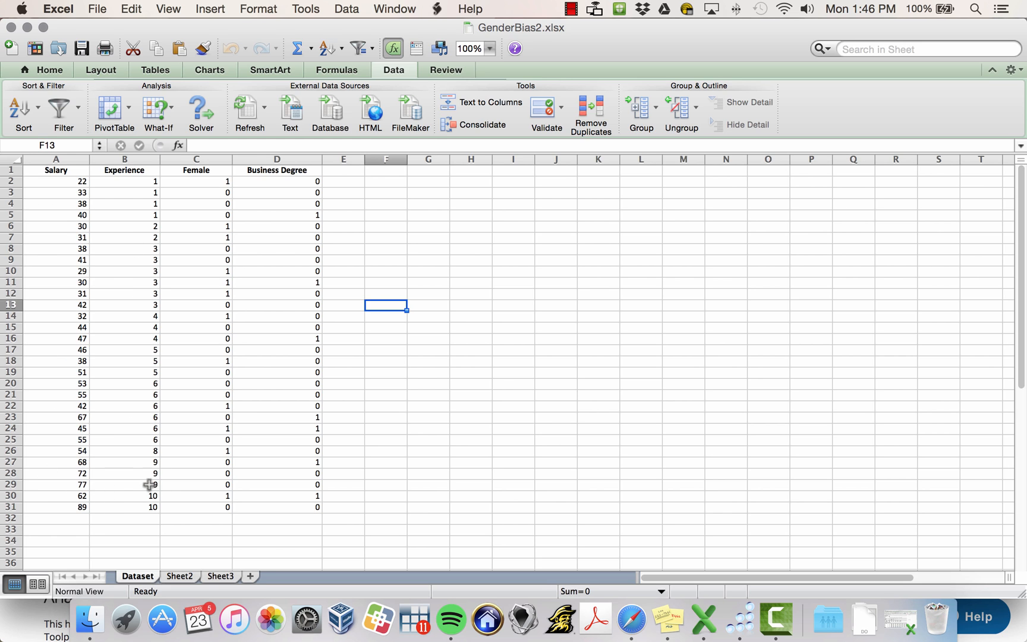
mouse_move(234, 511)
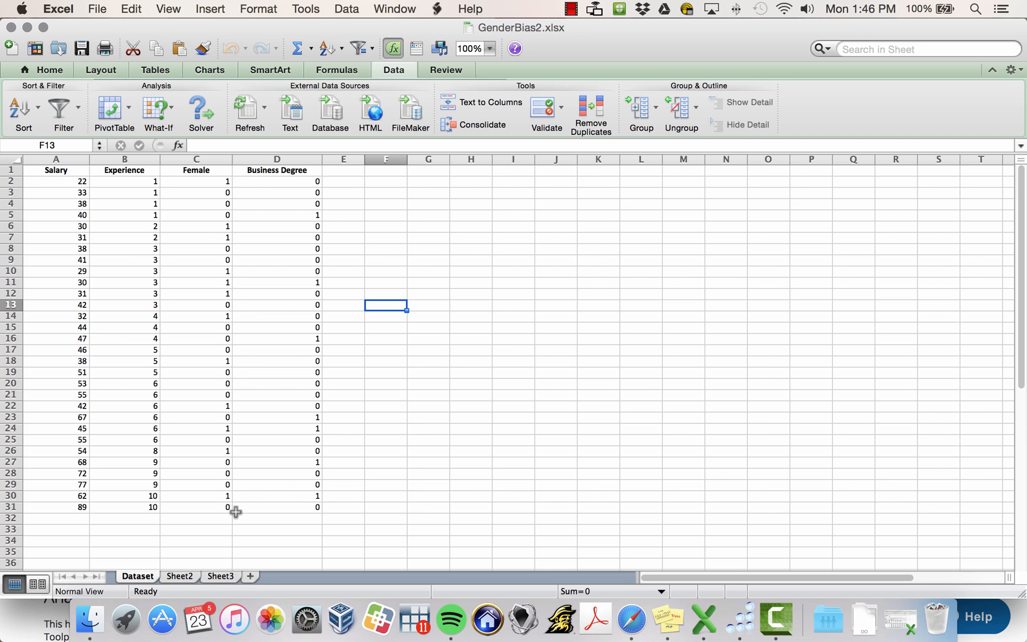
mouse_move(207, 196)
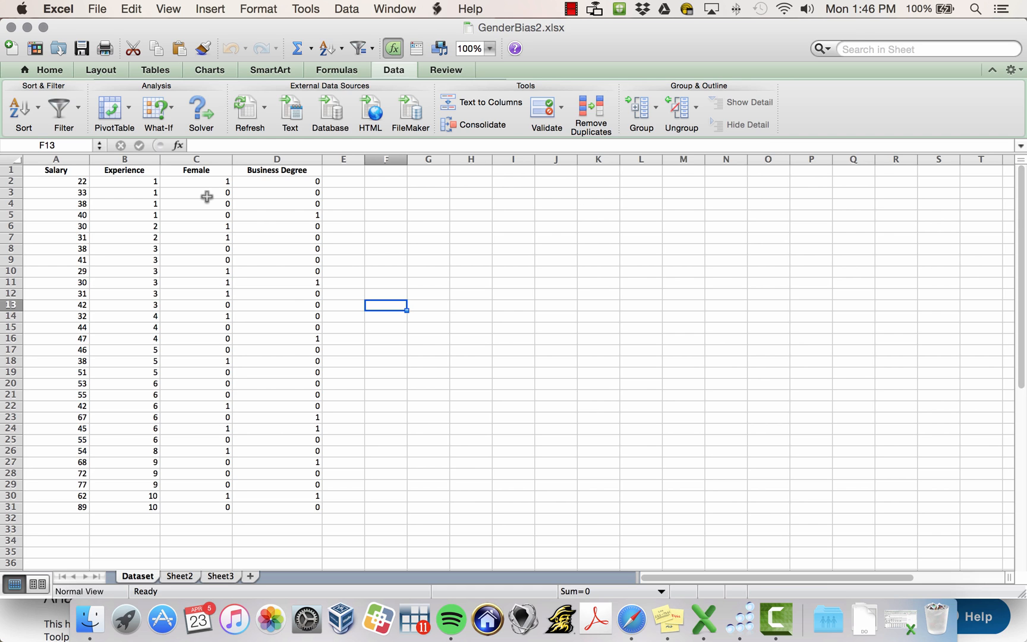
mouse_move(276, 210)
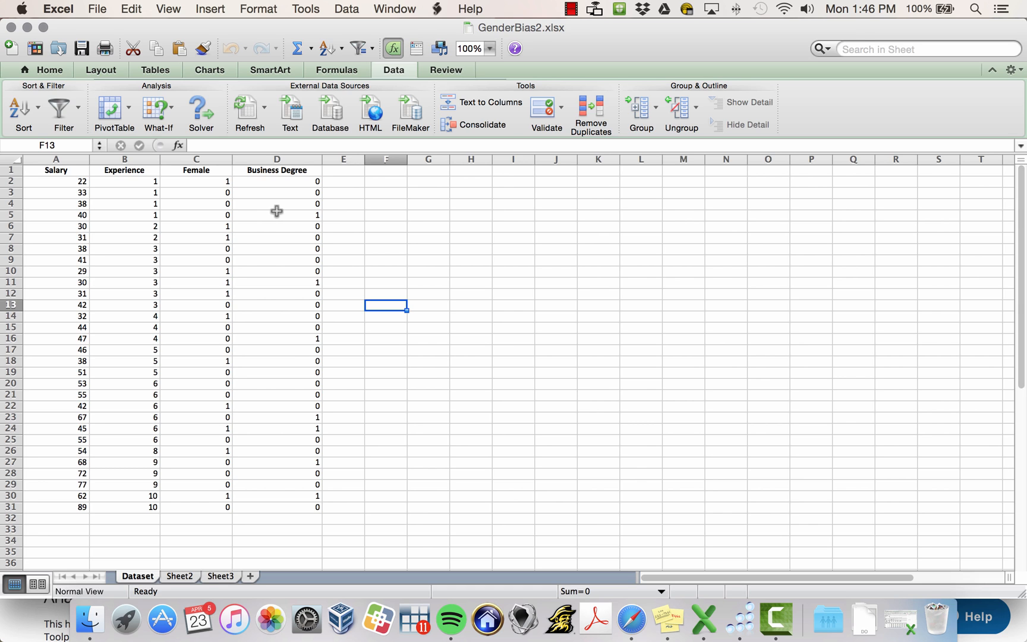
mouse_move(395, 243)
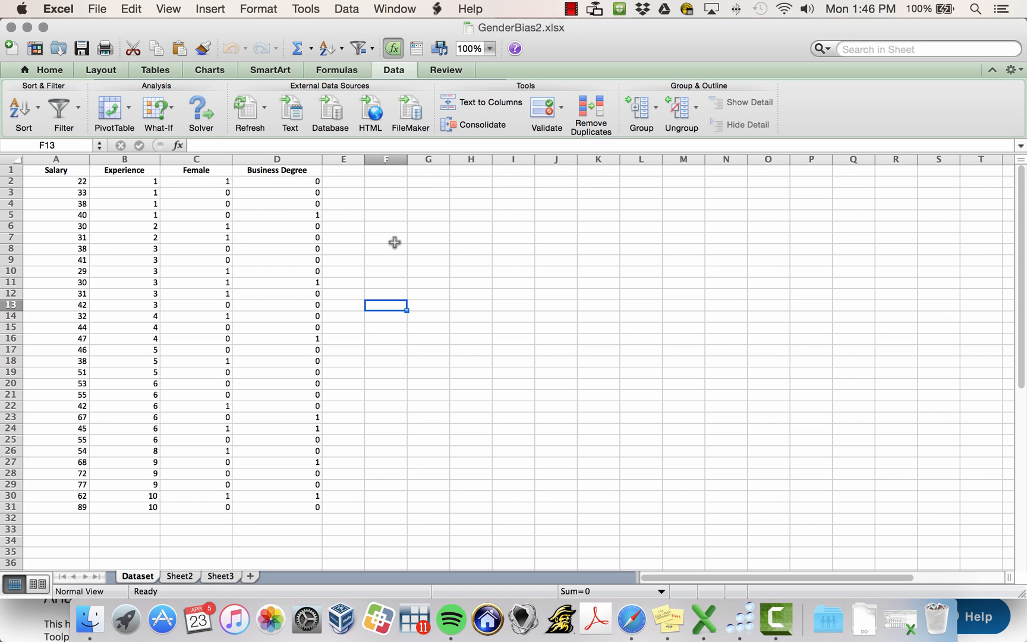
mouse_move(375, 226)
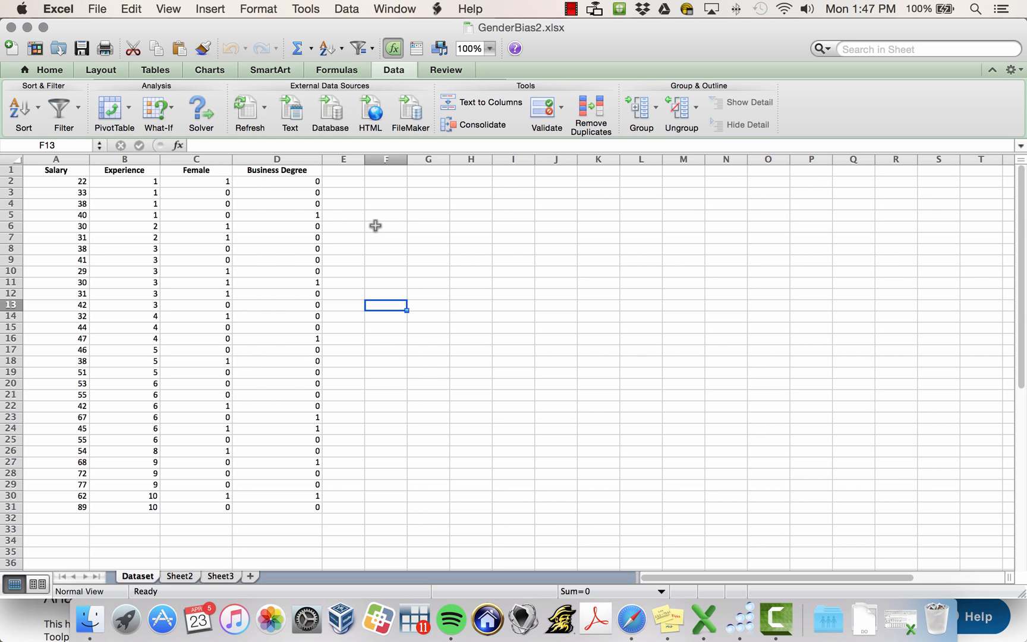
mouse_move(414, 196)
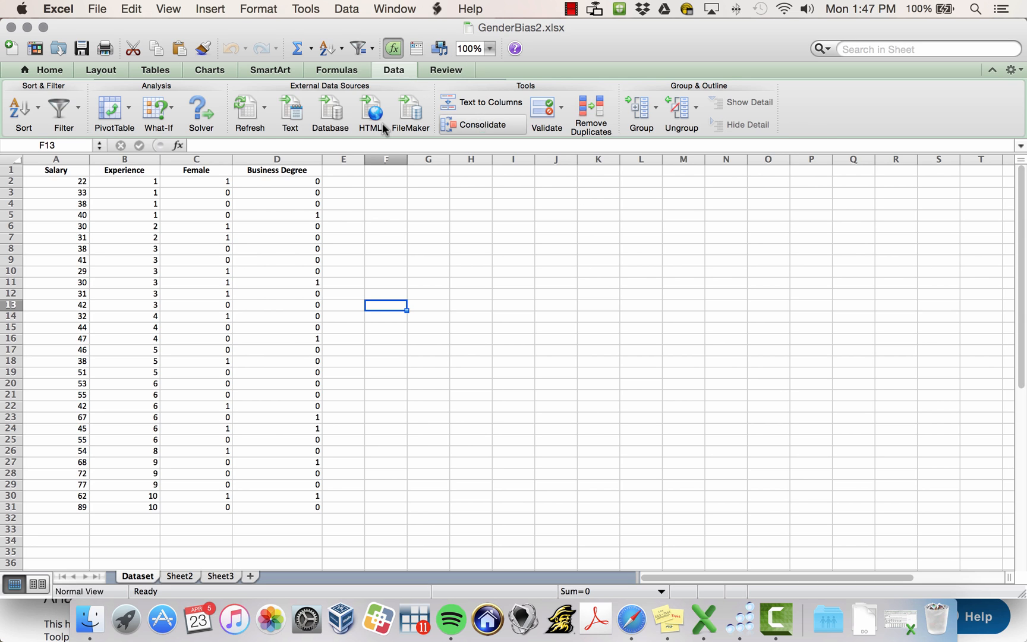
mouse_move(622, 195)
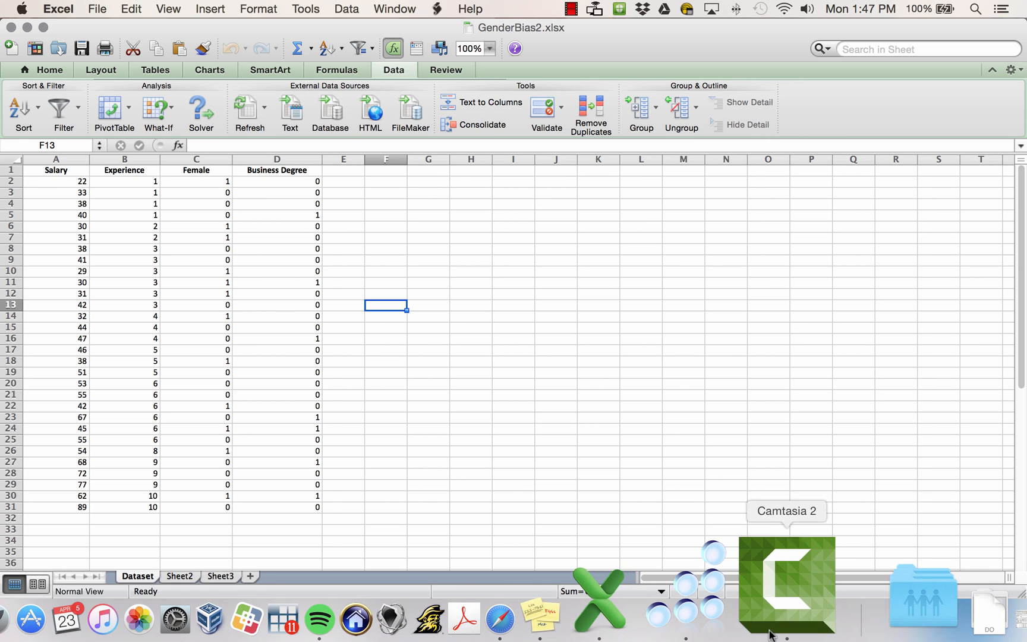
left_click(726, 582)
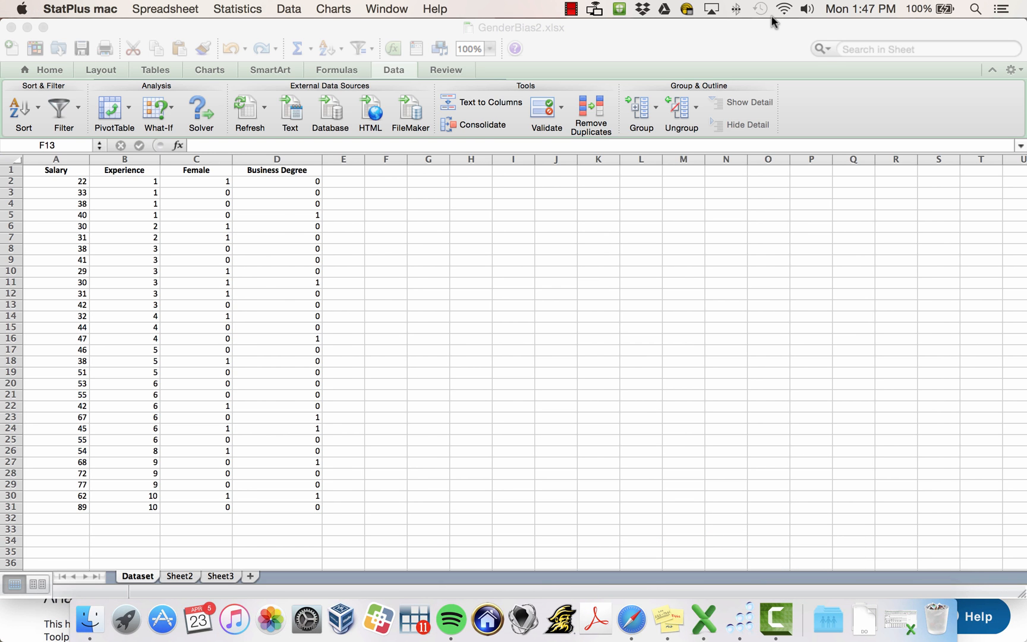
mouse_move(49, 22)
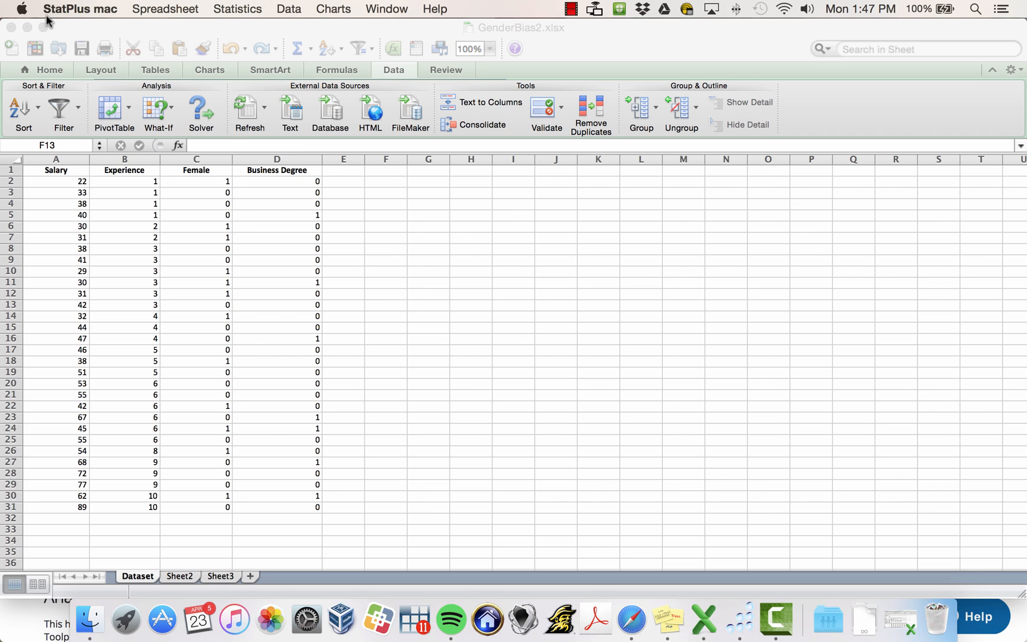
left_click(236, 8)
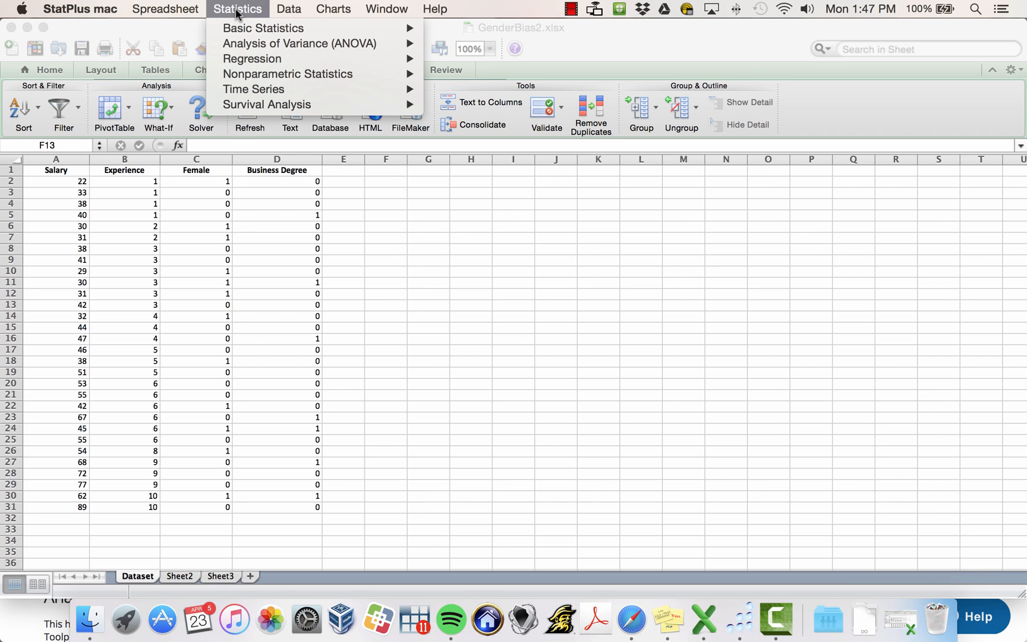
mouse_move(251, 58)
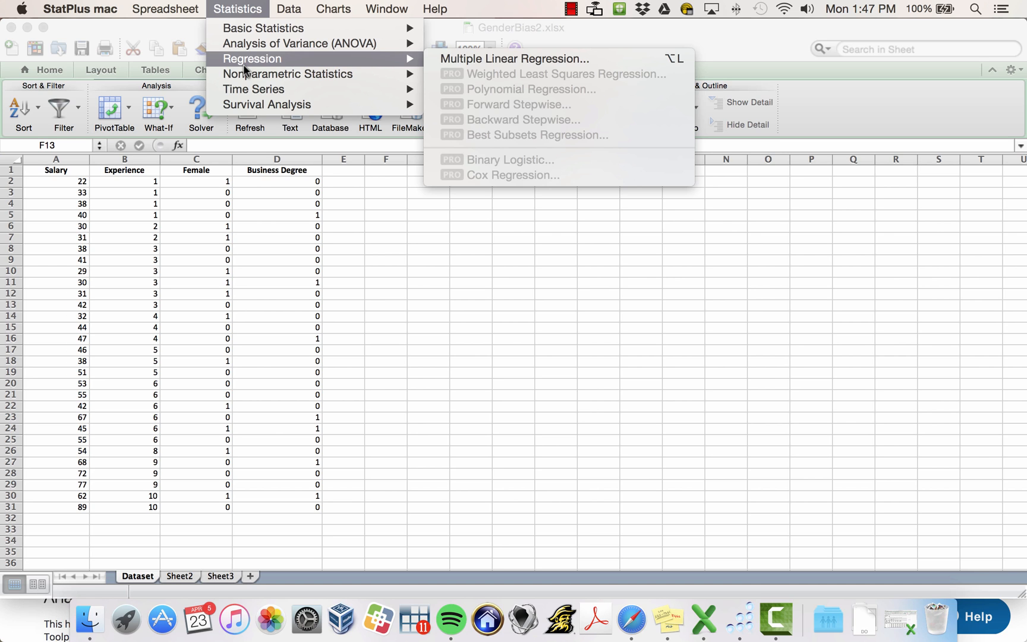
mouse_move(390, 69)
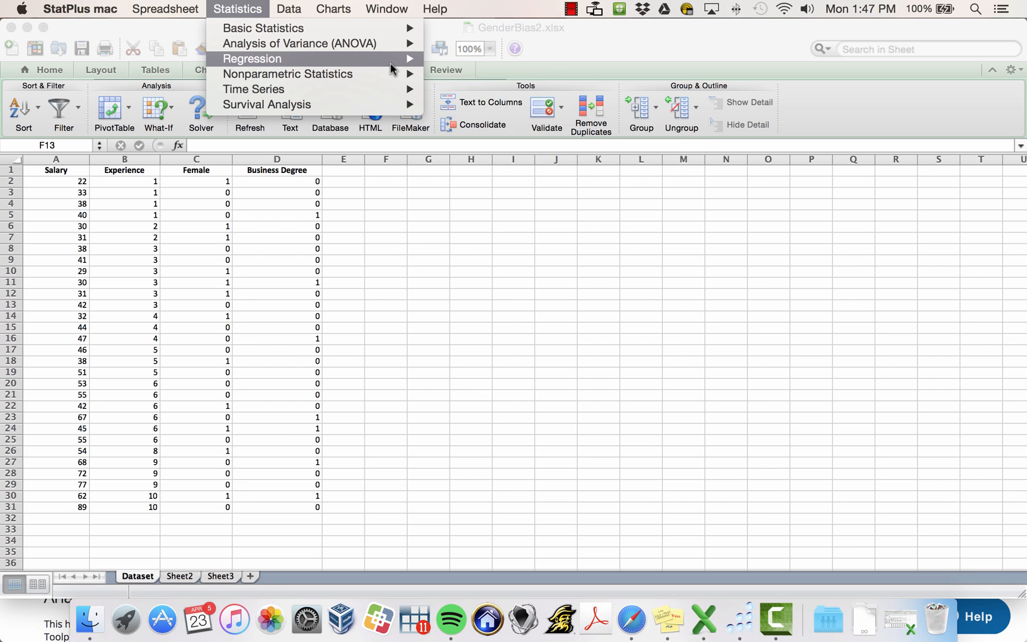
left_click(252, 58)
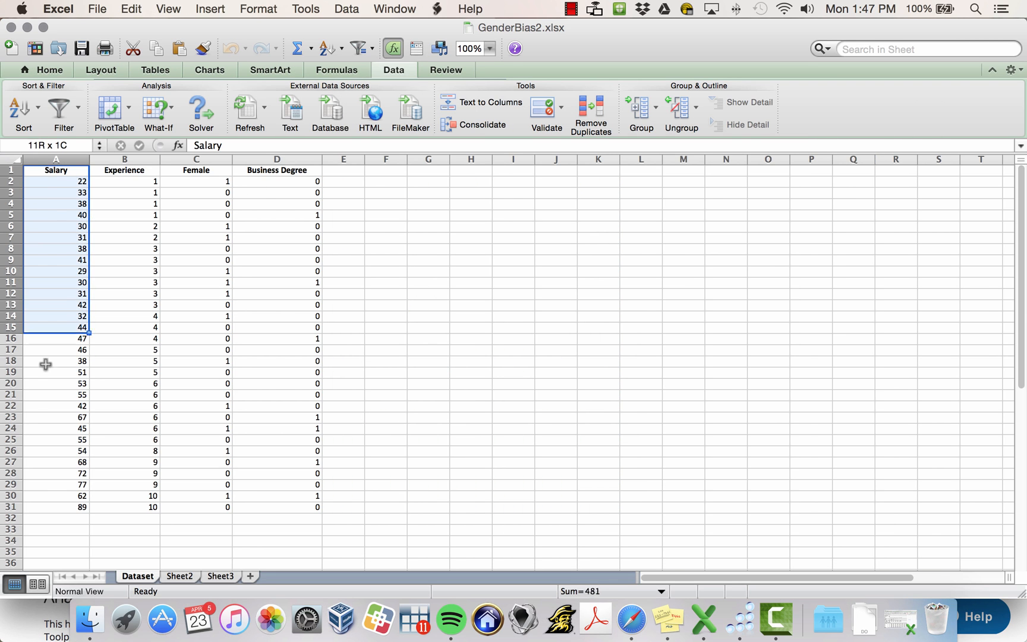
Step: Set Salary (A1:A31) as dependent, Experience–Business Degree (B1:D31) as predictors, and run
left_click(55, 159)
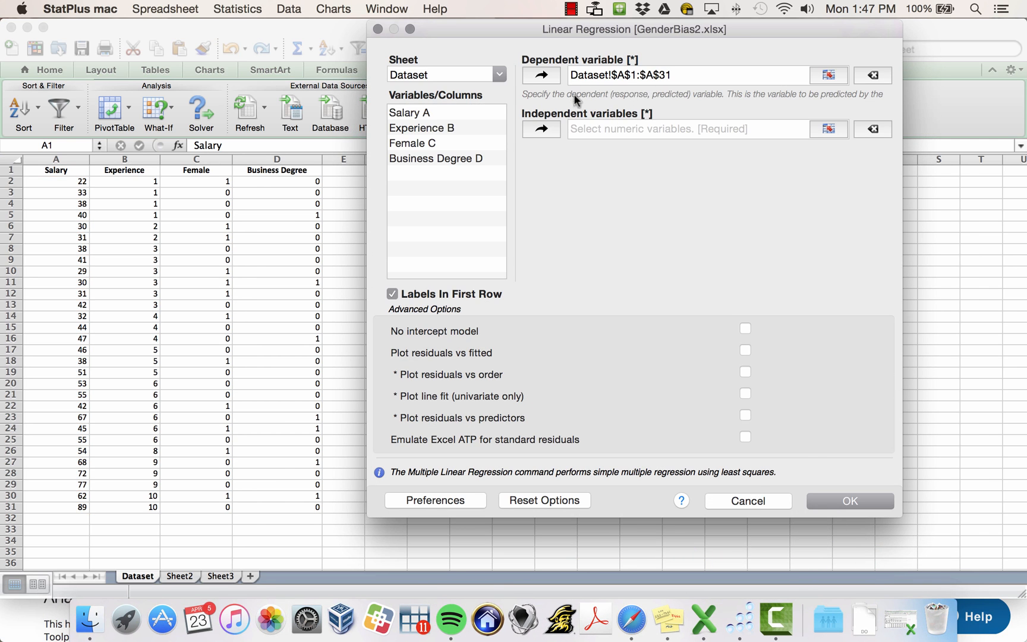
mouse_move(809, 144)
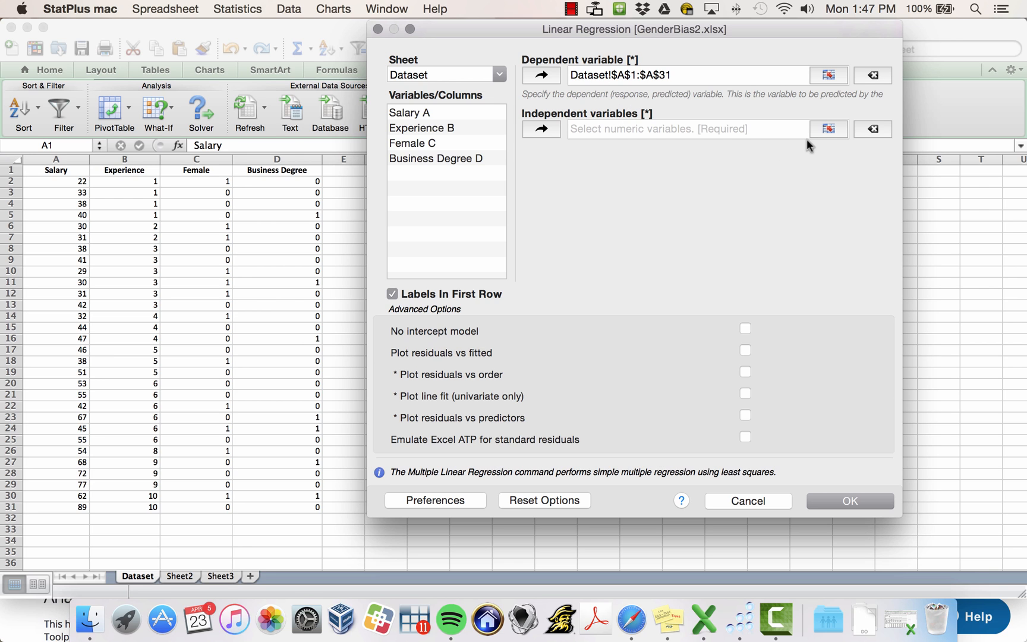
left_click(746, 500)
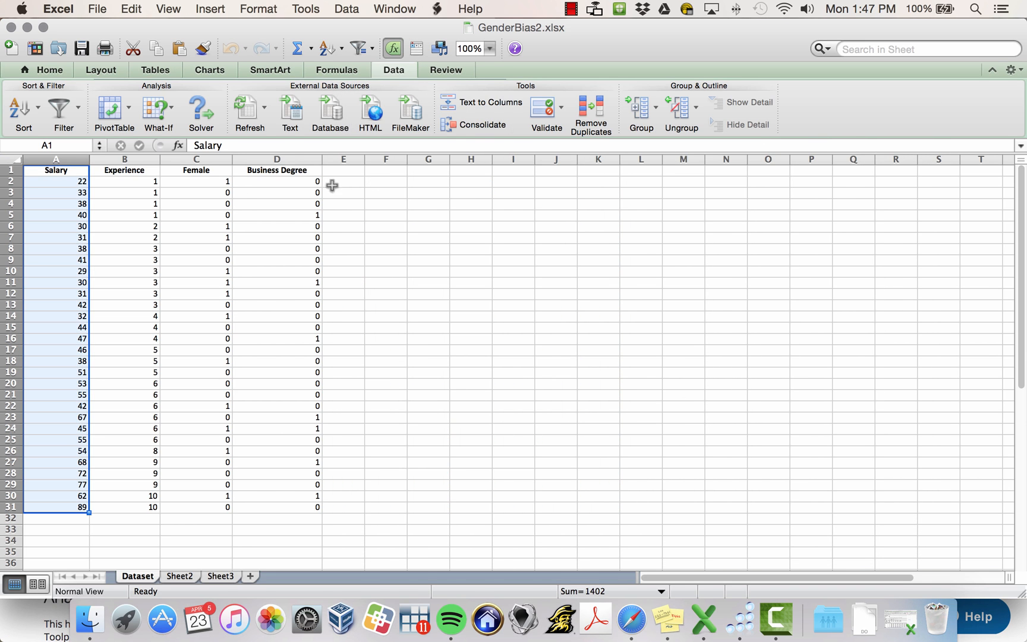
left_click(123, 170)
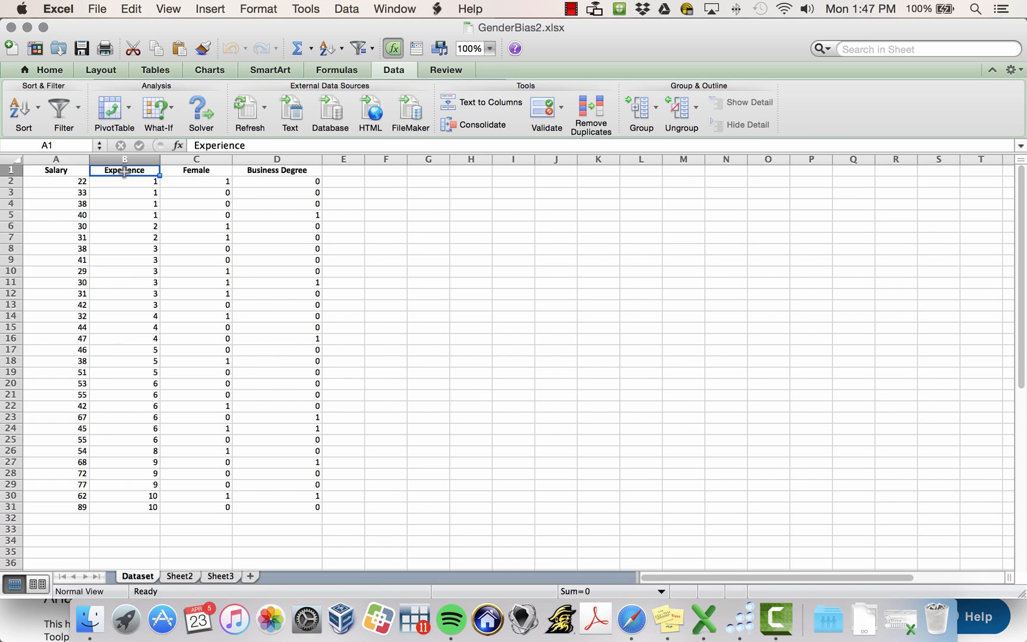
left_click_drag(123, 170, 301, 405)
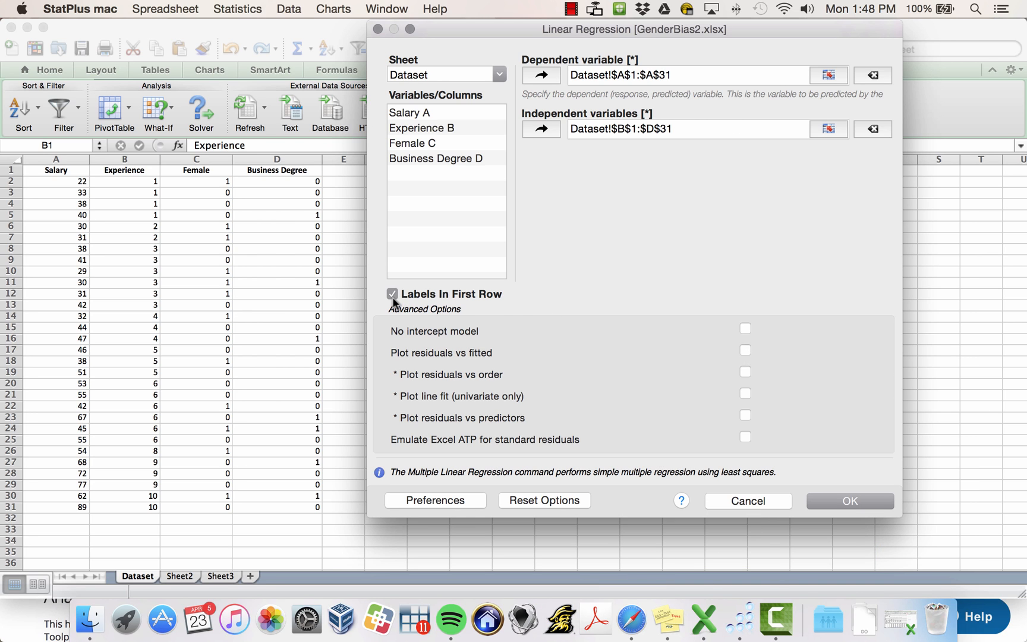
mouse_move(716, 370)
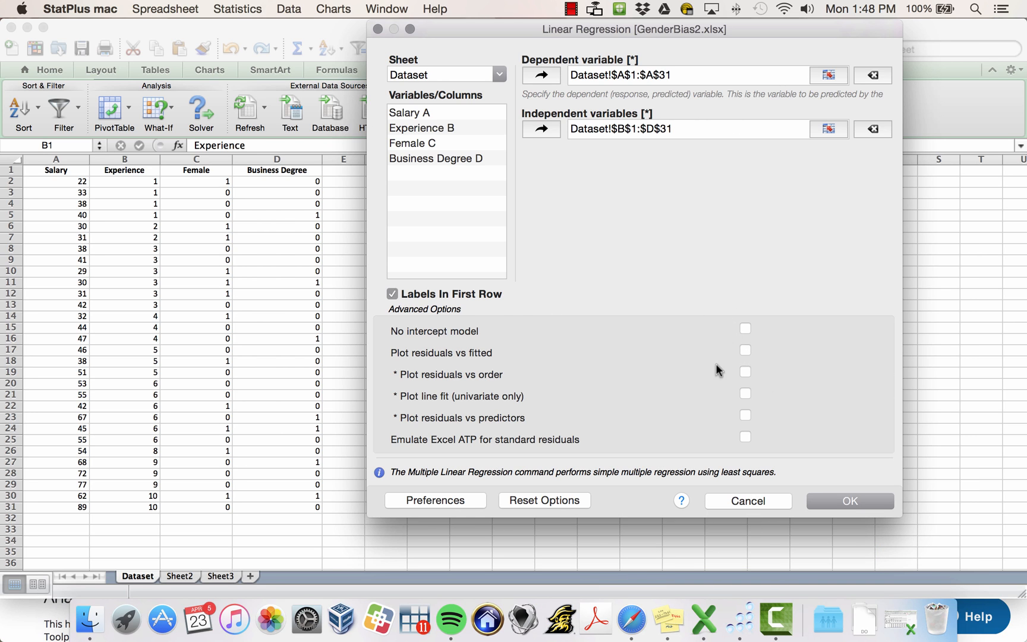
mouse_move(757, 414)
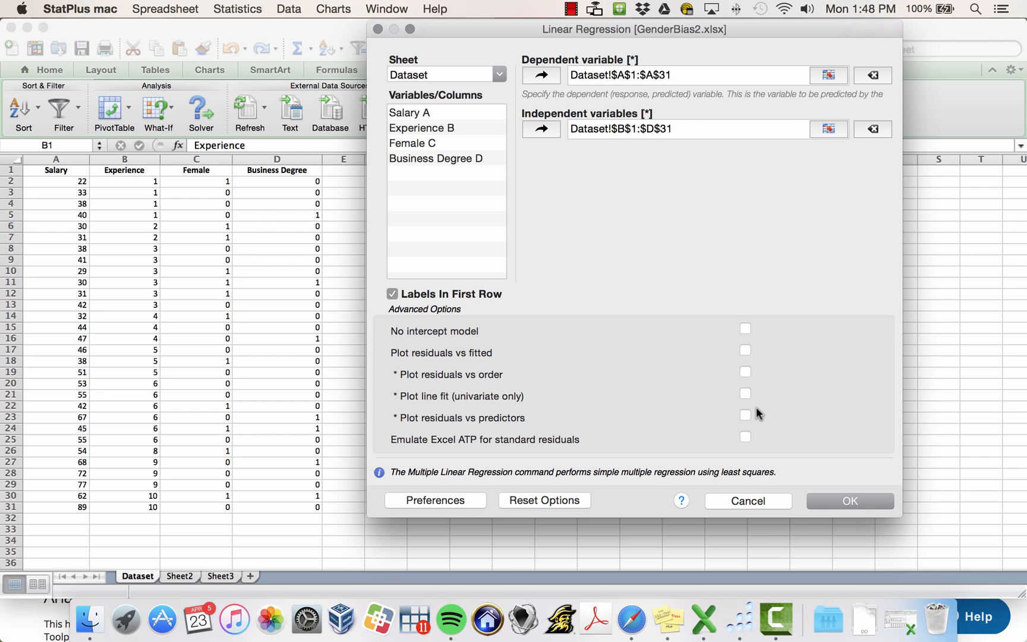
mouse_move(732, 413)
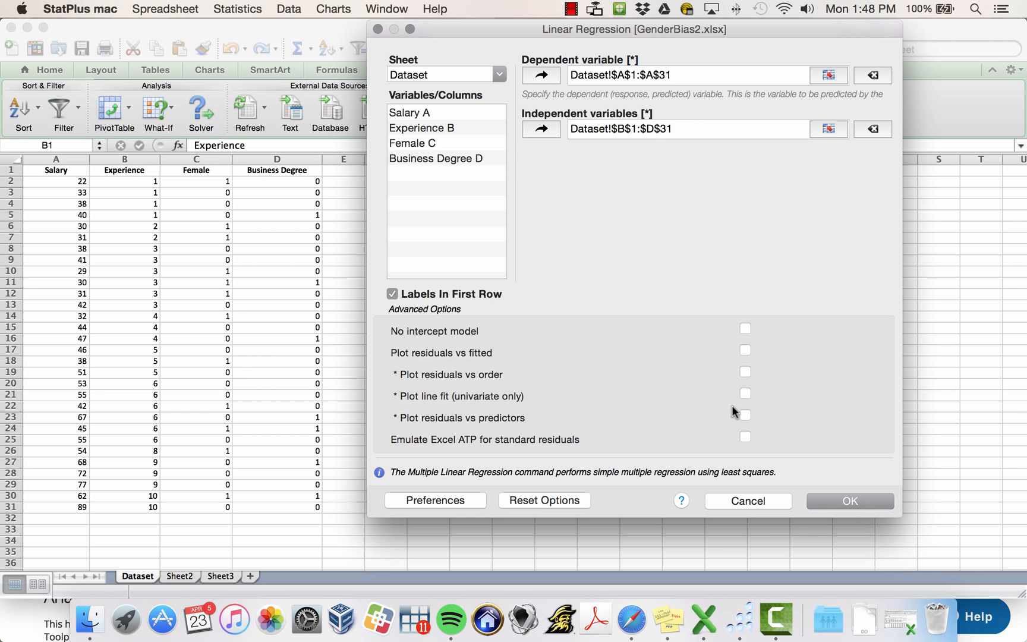
mouse_move(750, 429)
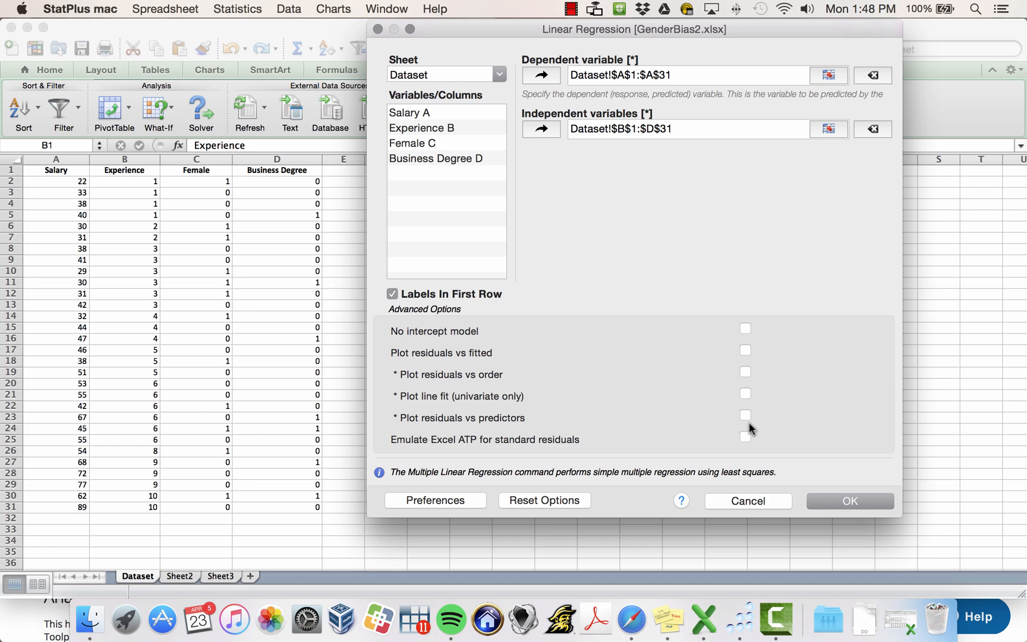
mouse_move(482, 429)
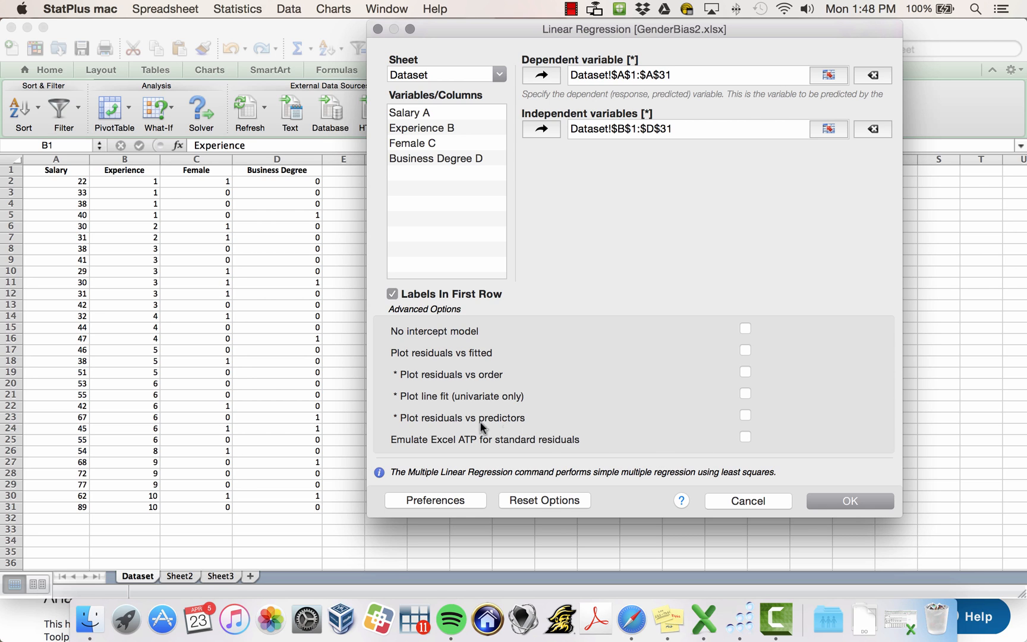
mouse_move(702, 414)
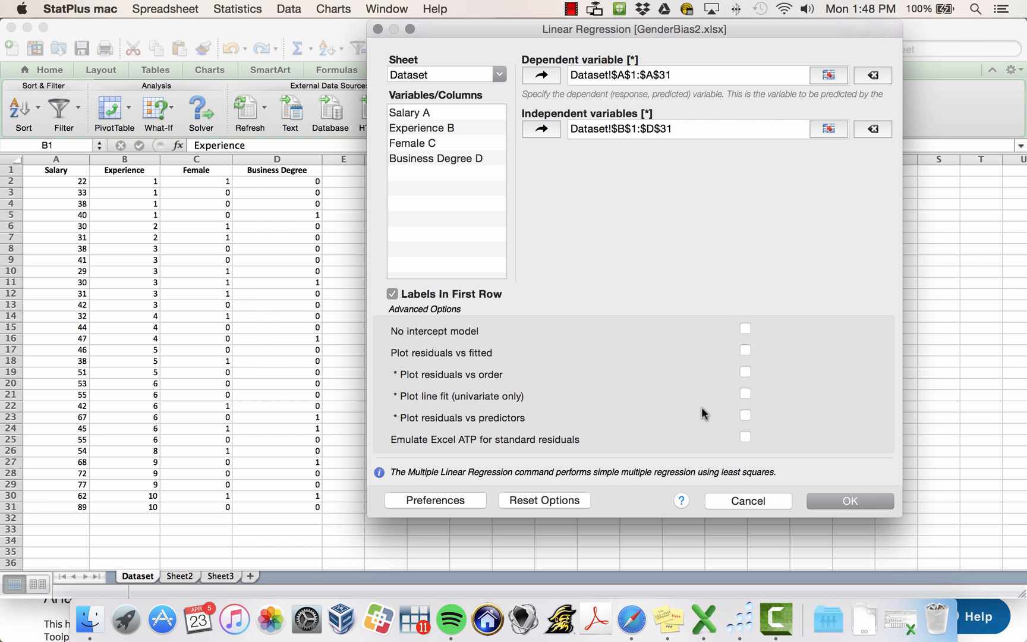
left_click(849, 500)
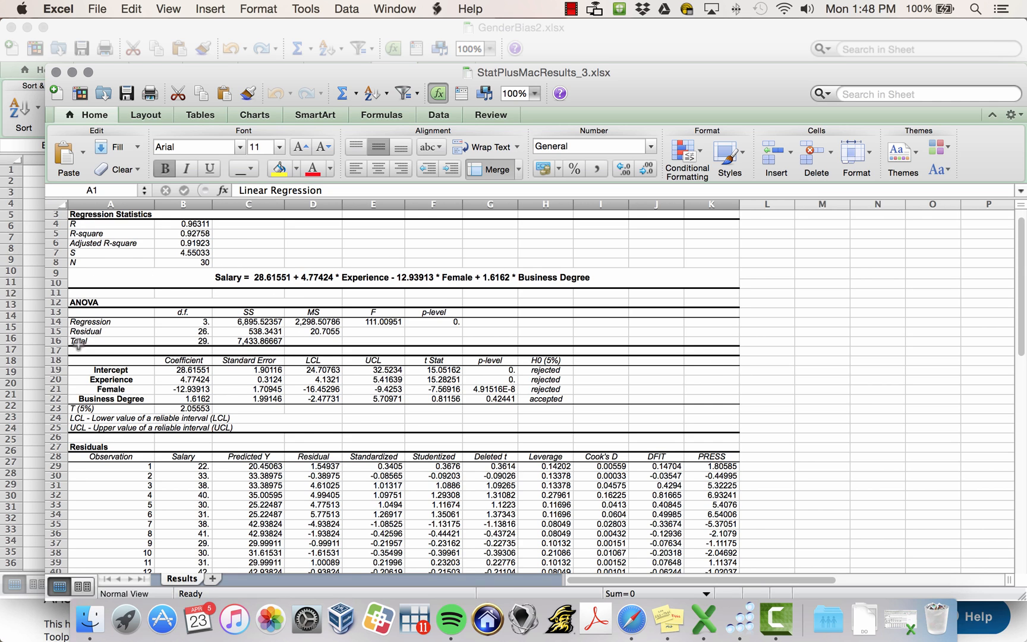
mouse_move(512, 468)
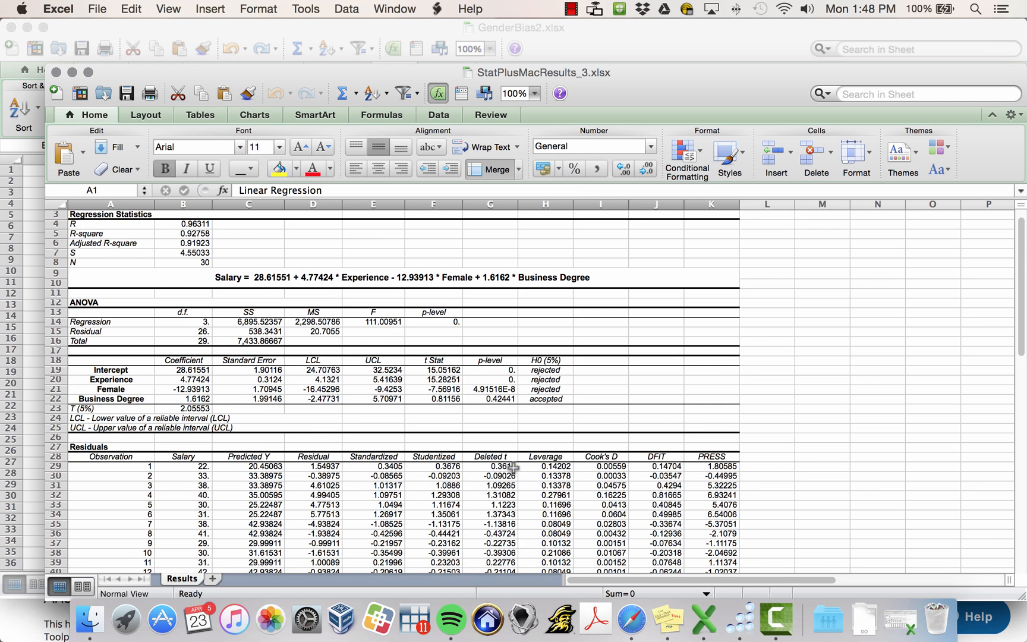
mouse_move(688, 419)
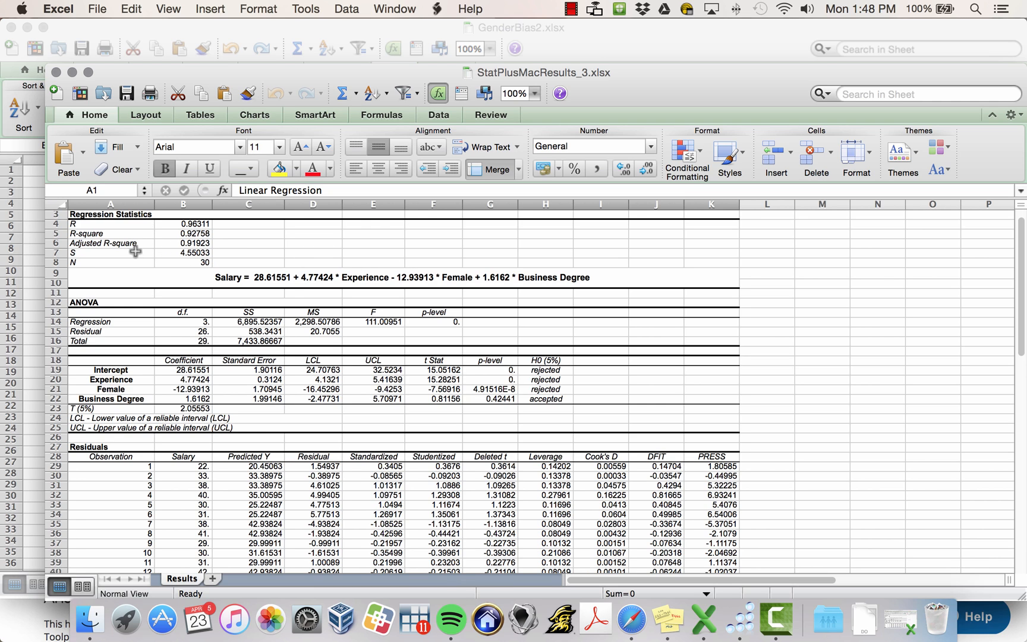
mouse_move(351, 285)
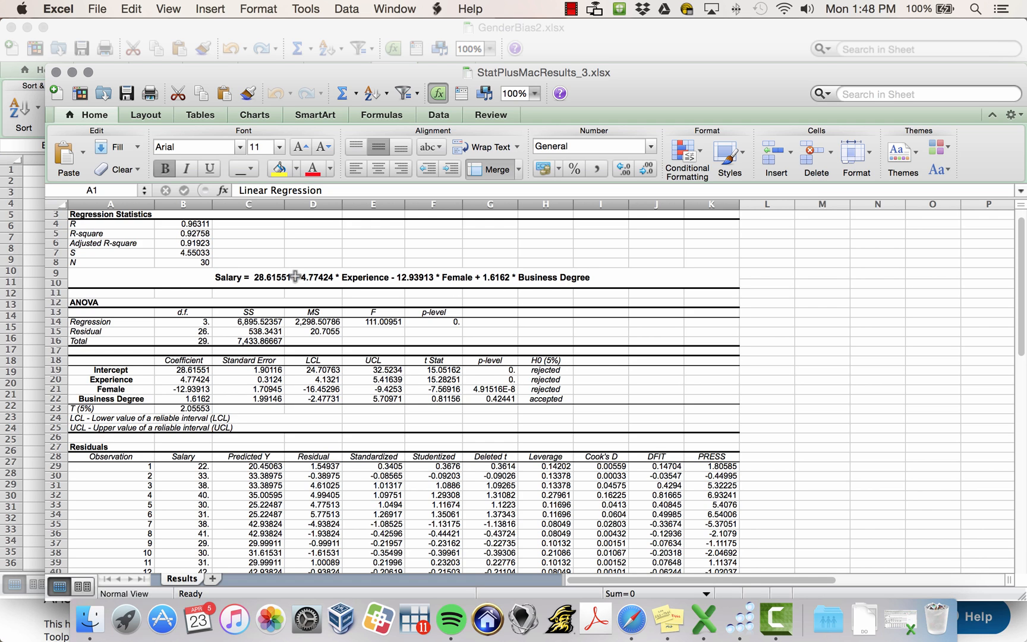
mouse_move(556, 277)
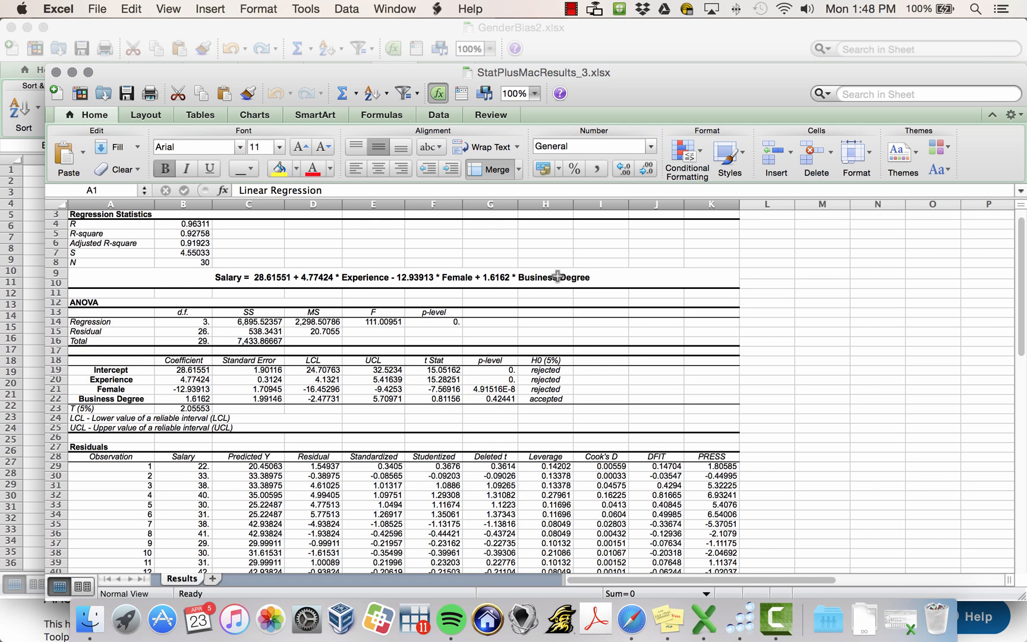
mouse_move(114, 320)
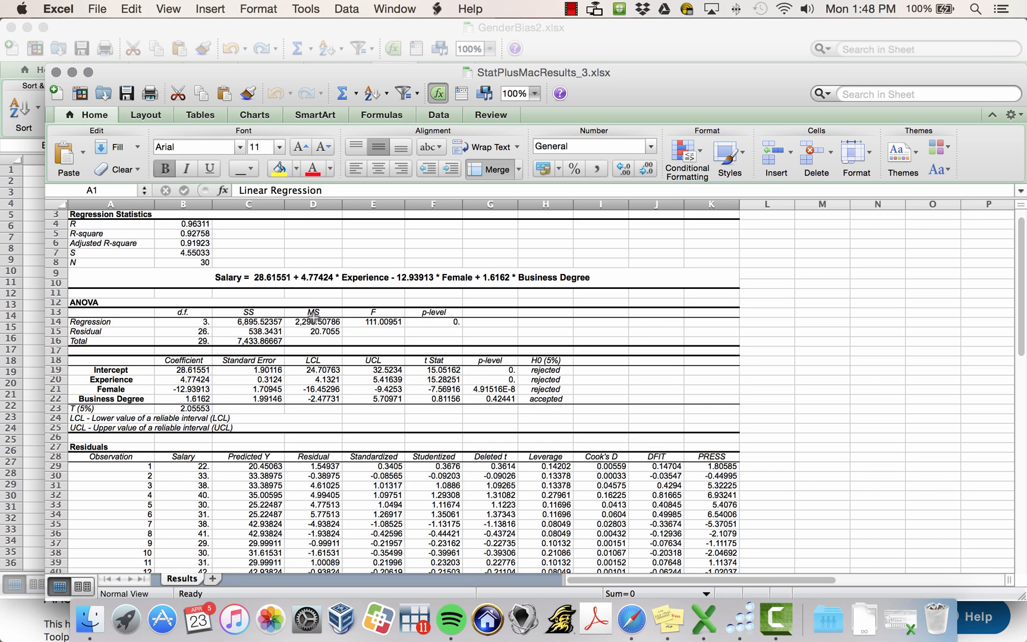
mouse_move(326, 329)
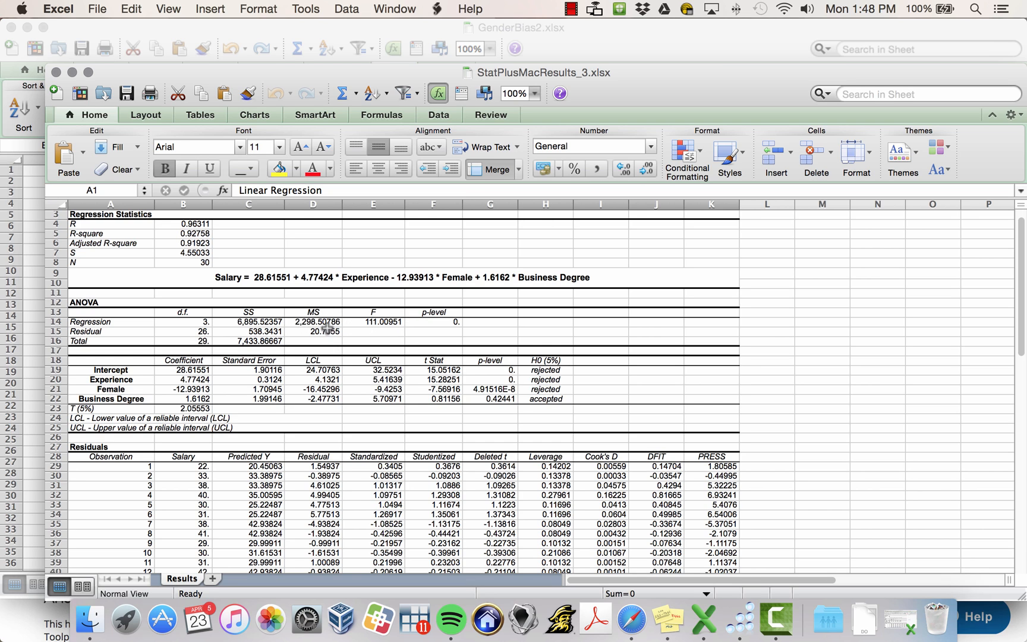
mouse_move(431, 326)
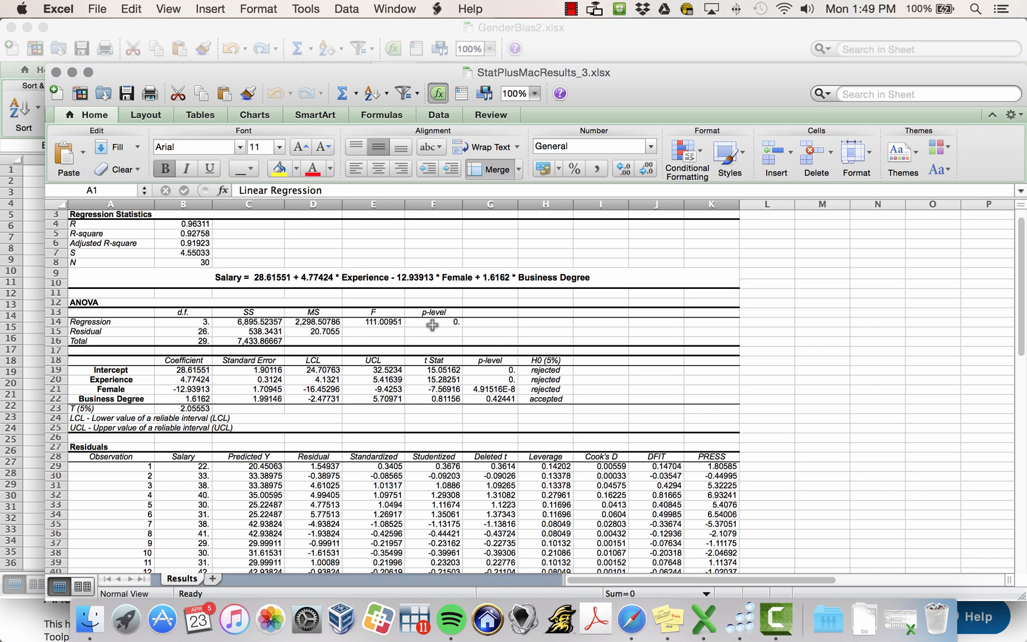
mouse_move(148, 344)
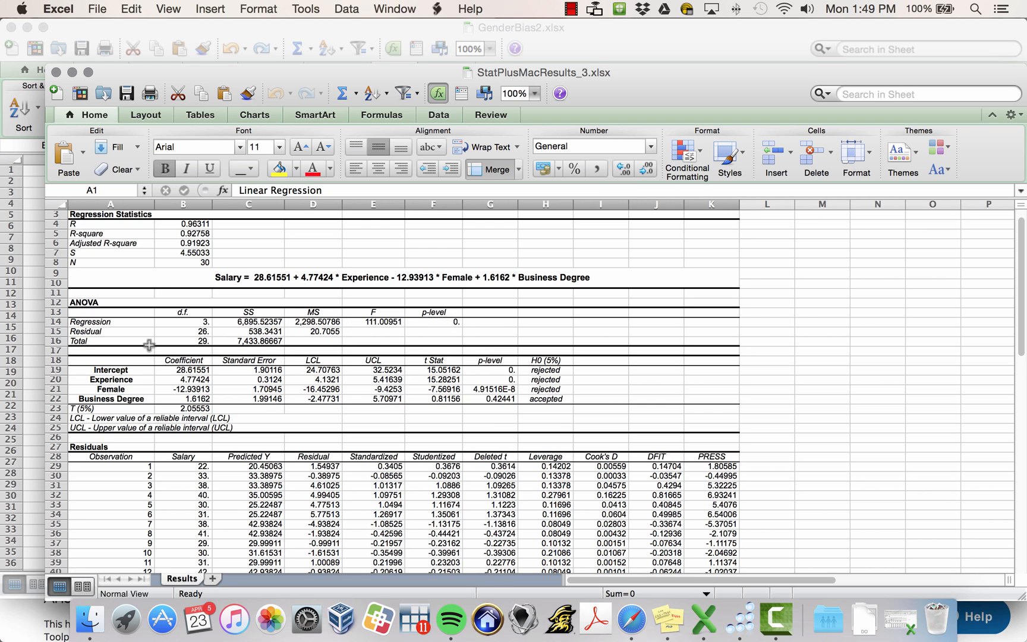
mouse_move(226, 362)
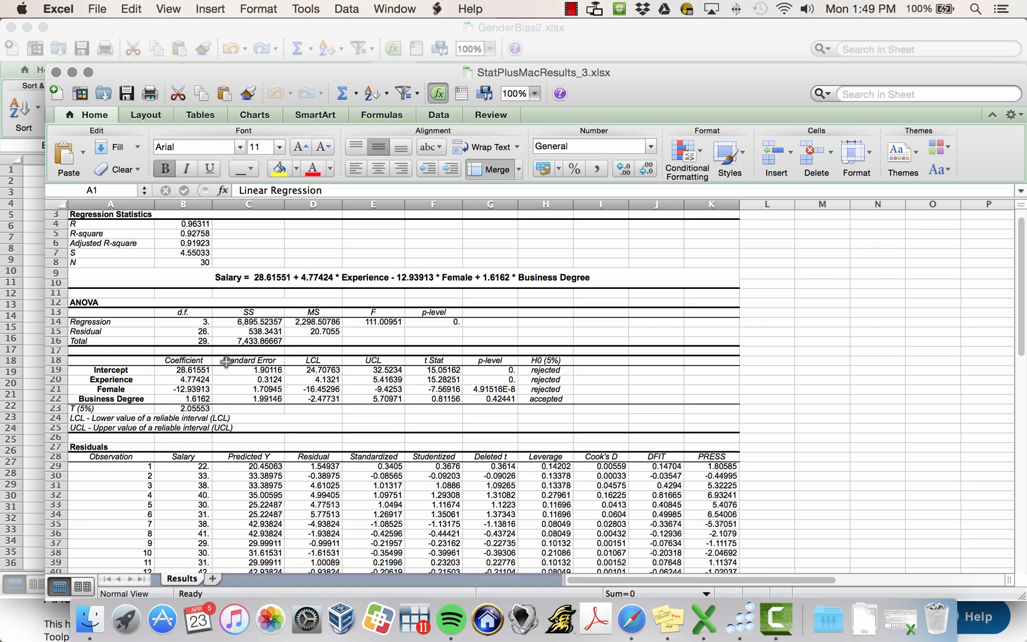
mouse_move(95, 367)
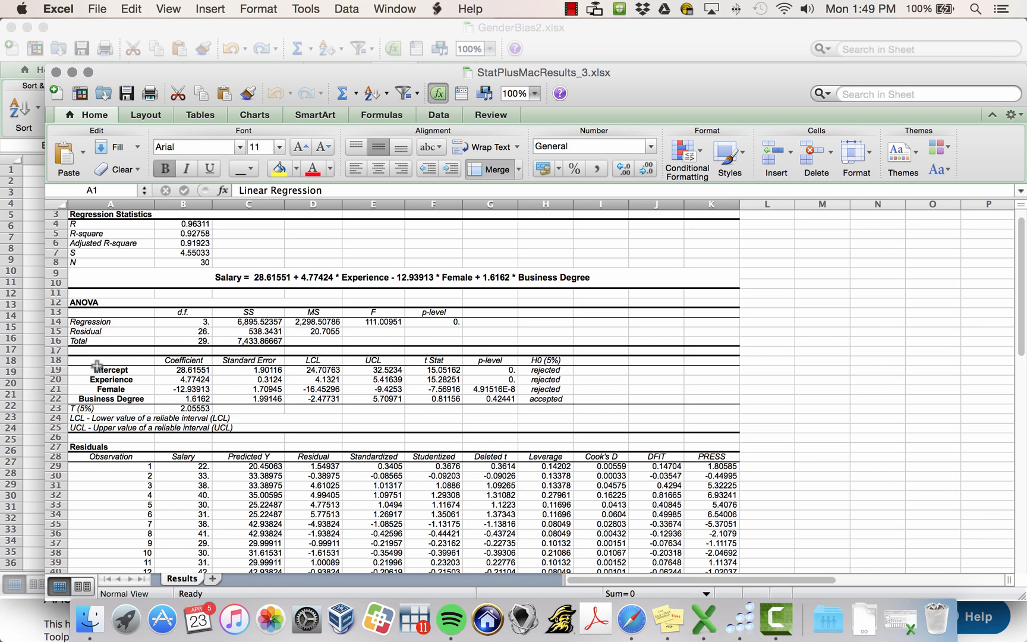
mouse_move(98, 394)
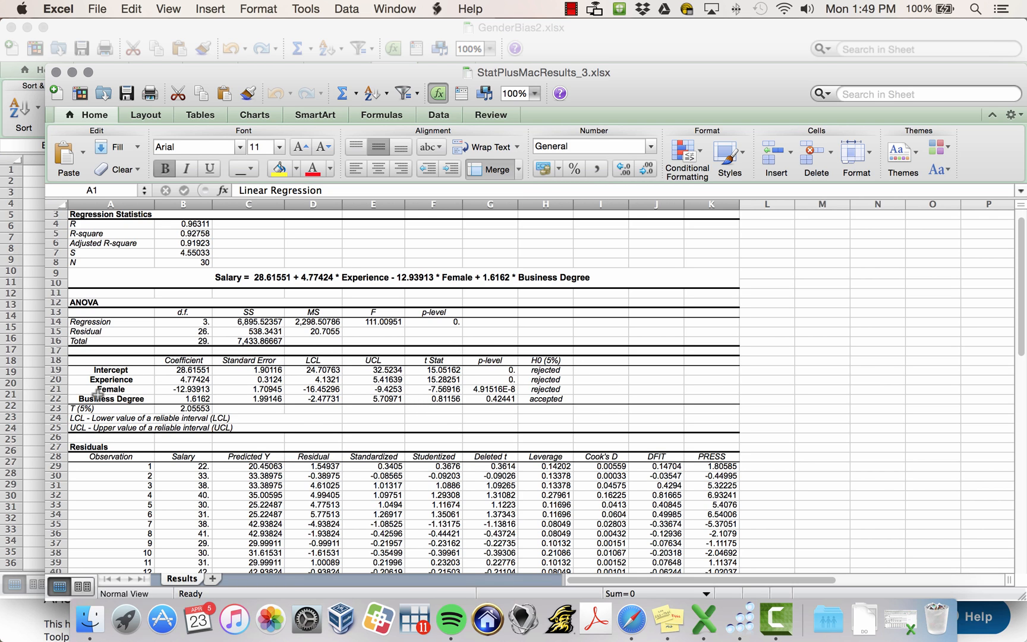
mouse_move(185, 381)
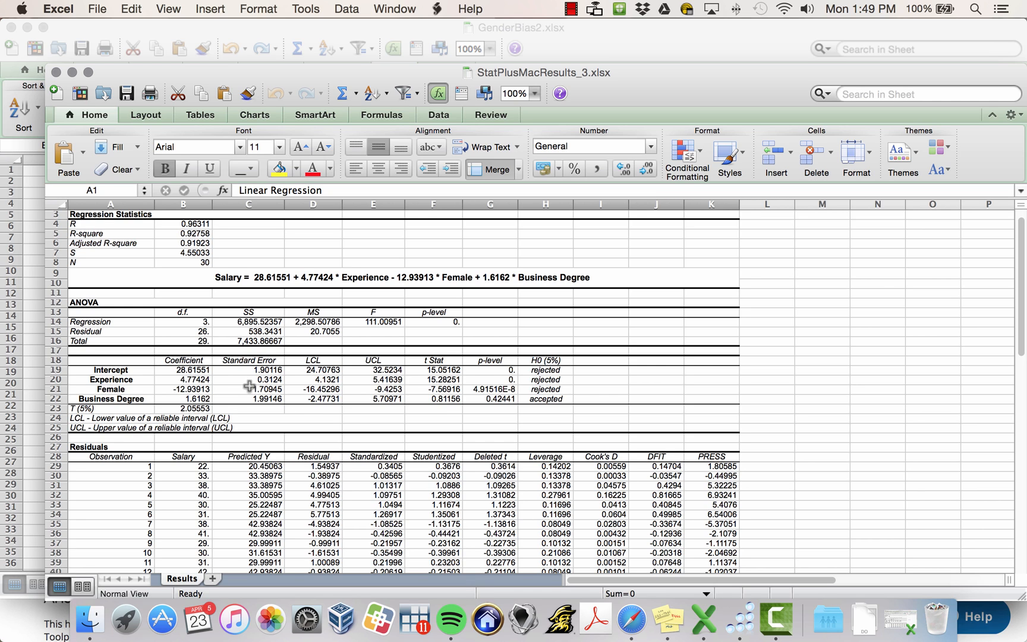
mouse_move(365, 316)
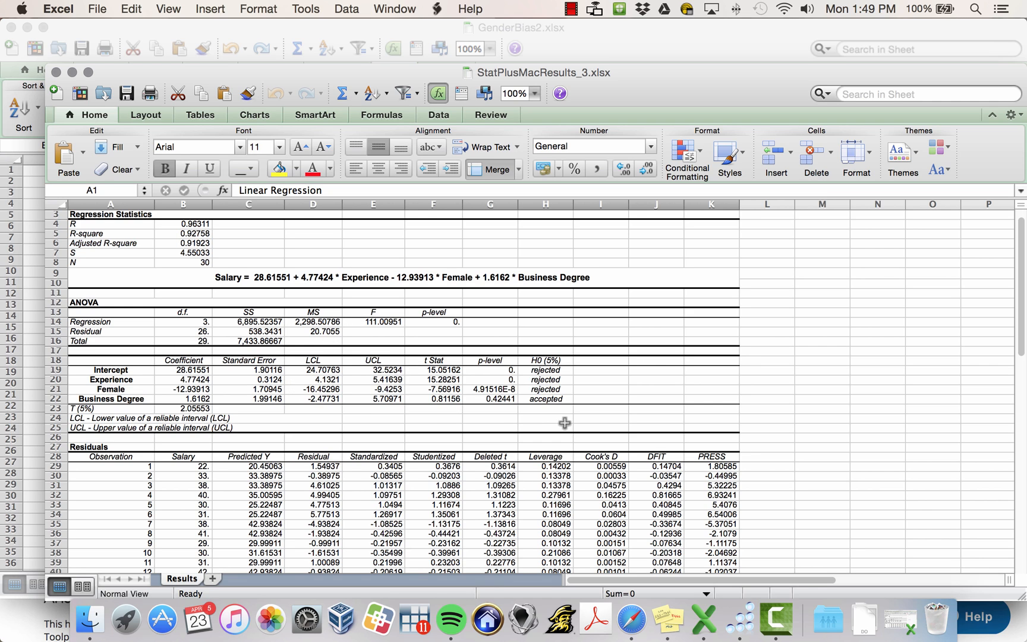
mouse_move(359, 387)
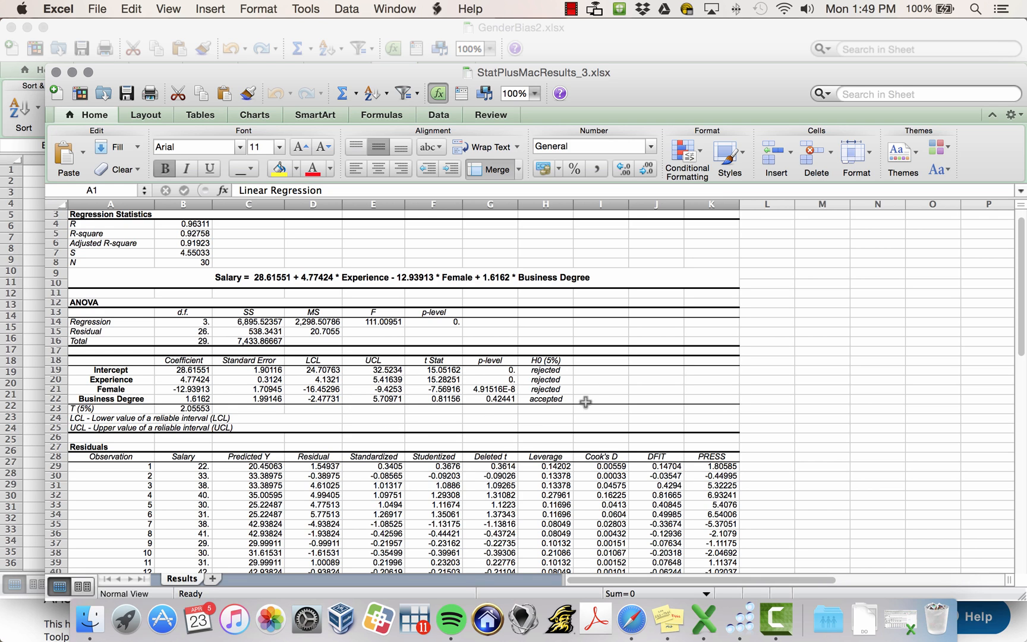
mouse_move(620, 384)
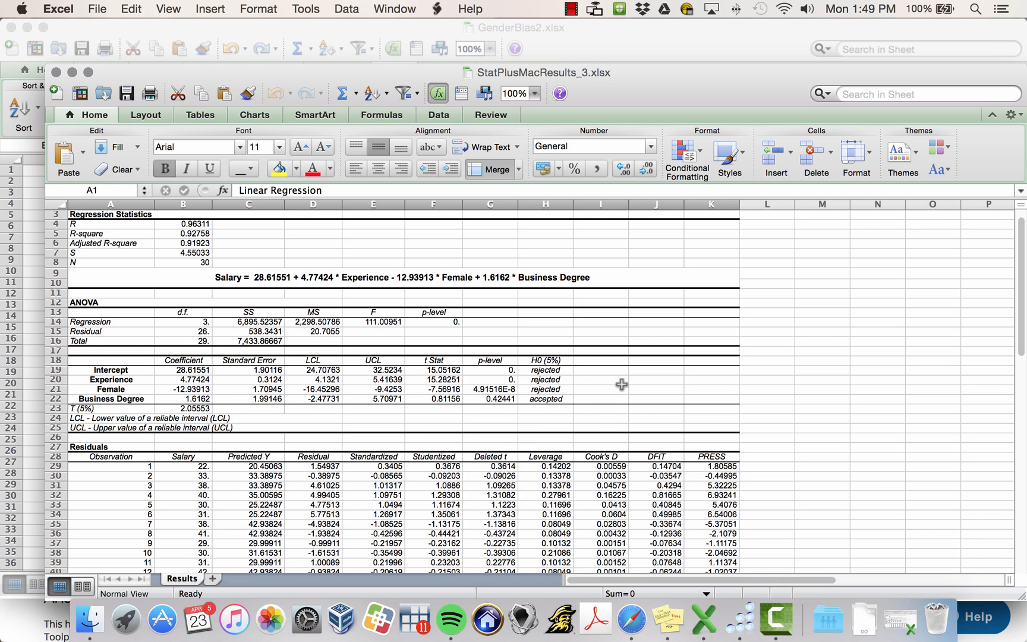
mouse_move(620, 381)
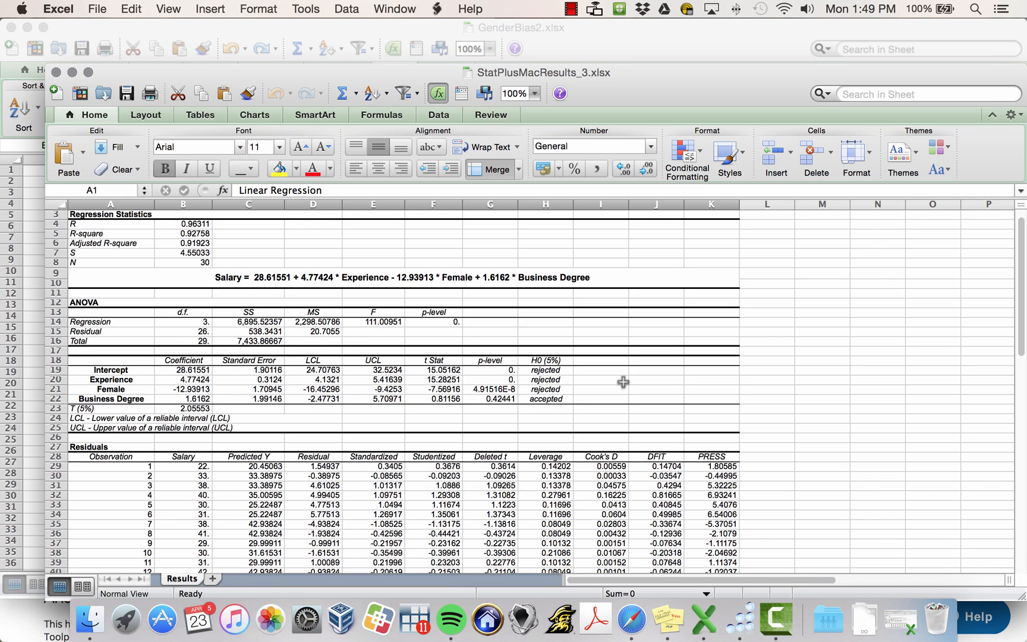
mouse_move(143, 361)
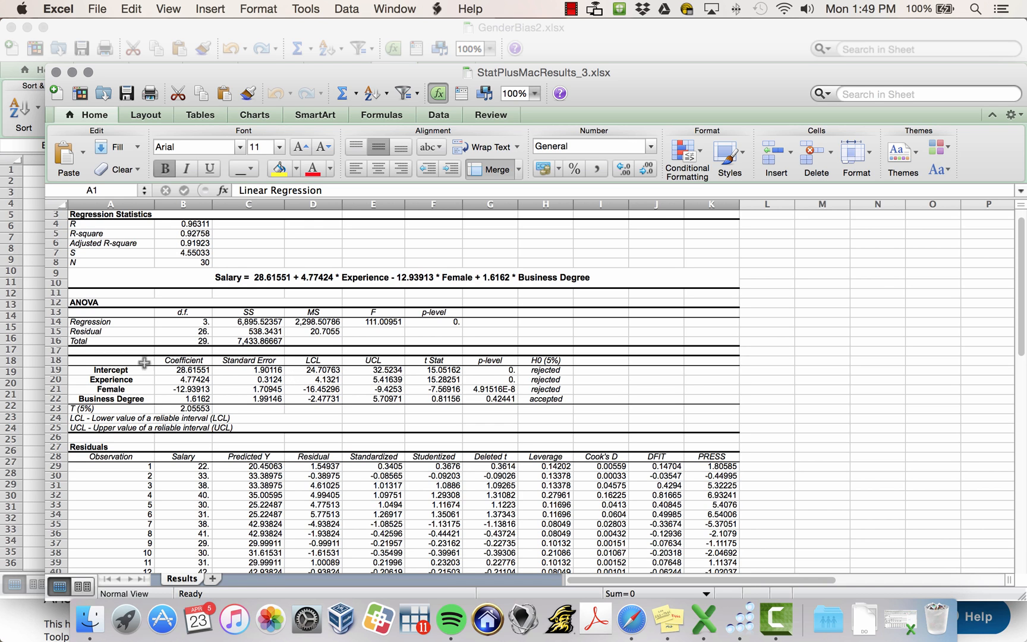
mouse_move(643, 393)
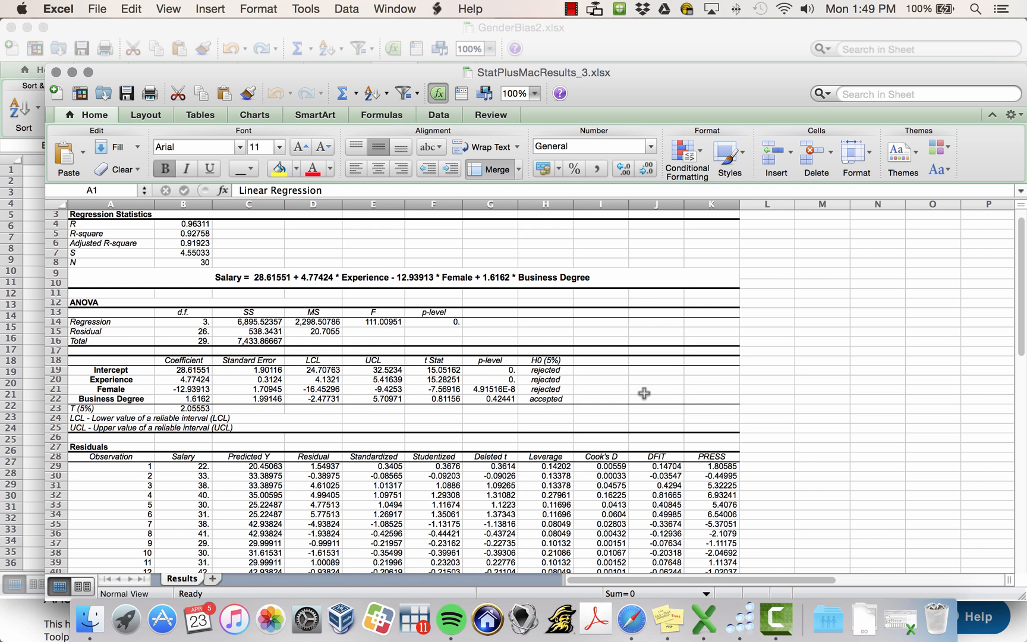
scroll("down", 3)
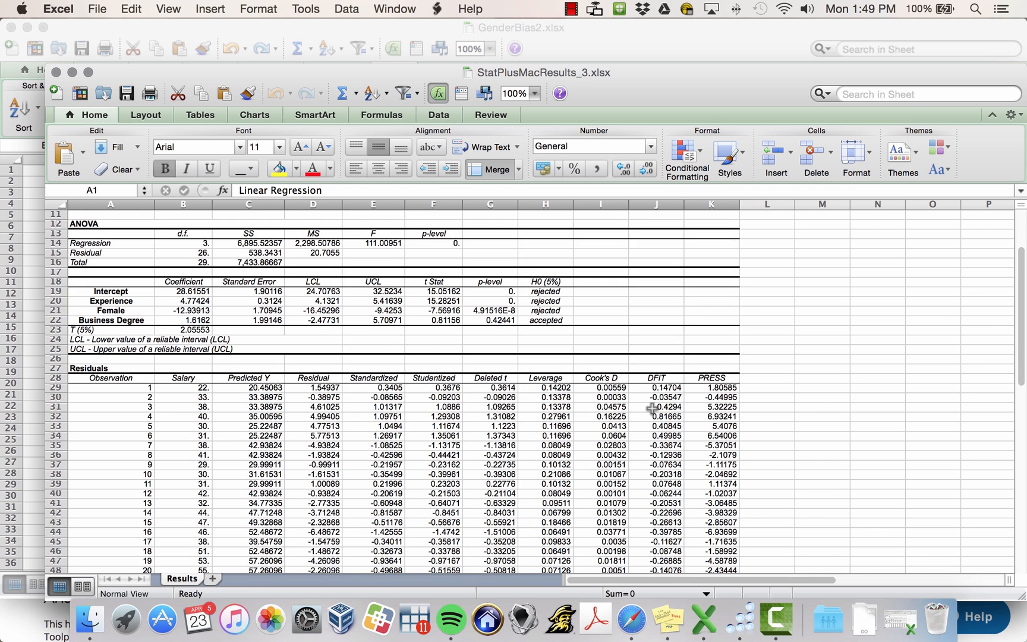
scroll("down", 3)
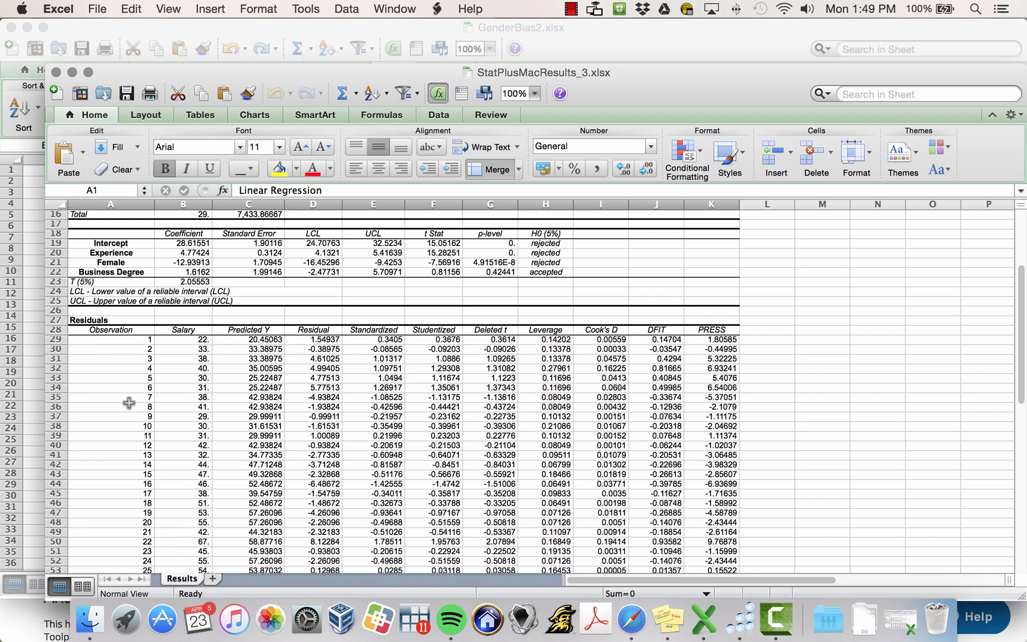
scroll("down", 3)
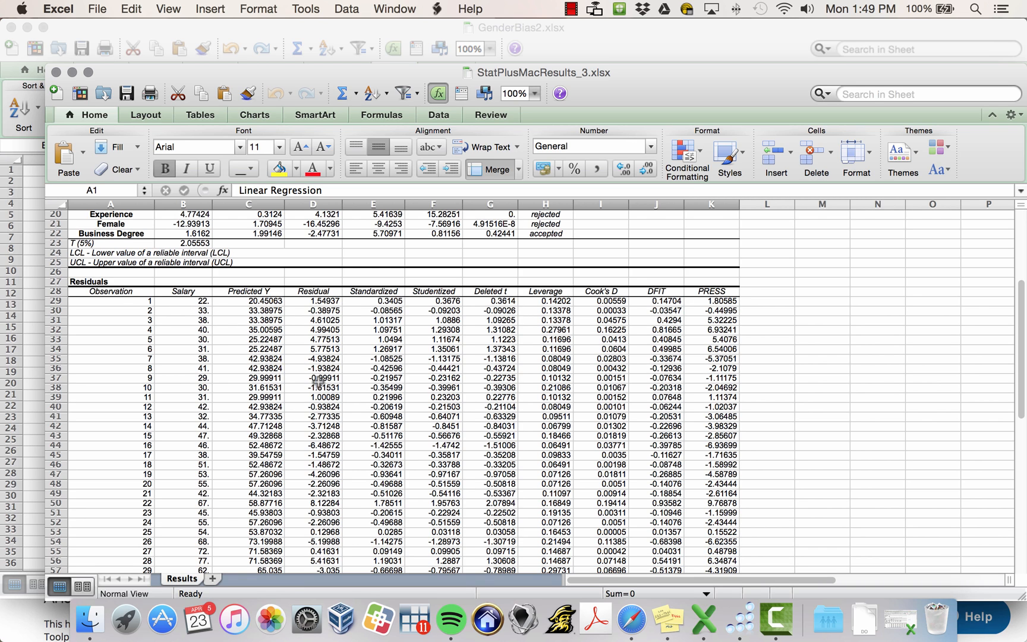
mouse_move(328, 421)
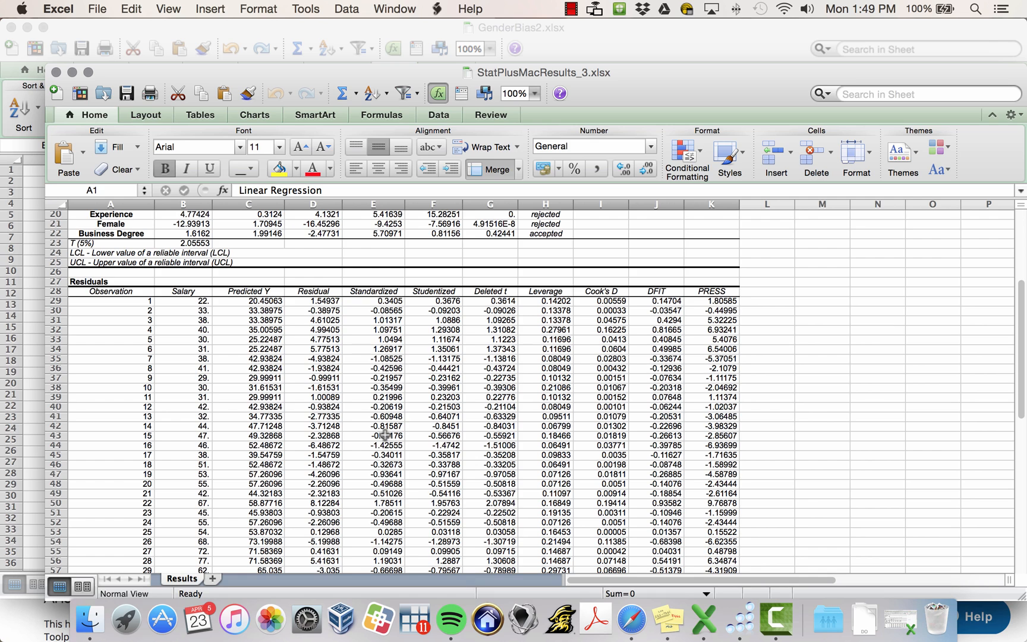
mouse_move(482, 433)
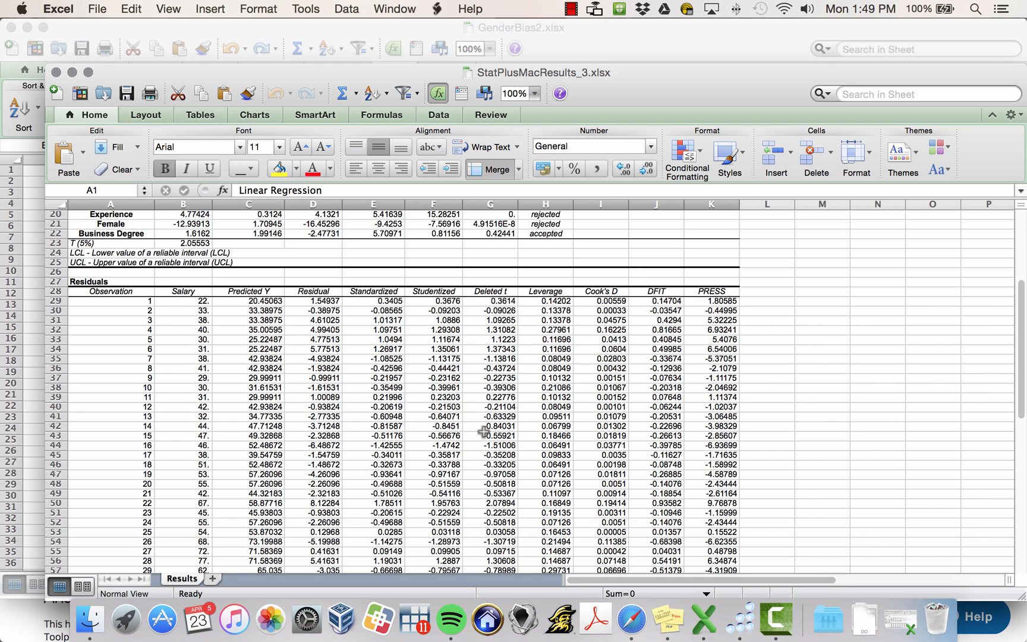
mouse_move(600, 474)
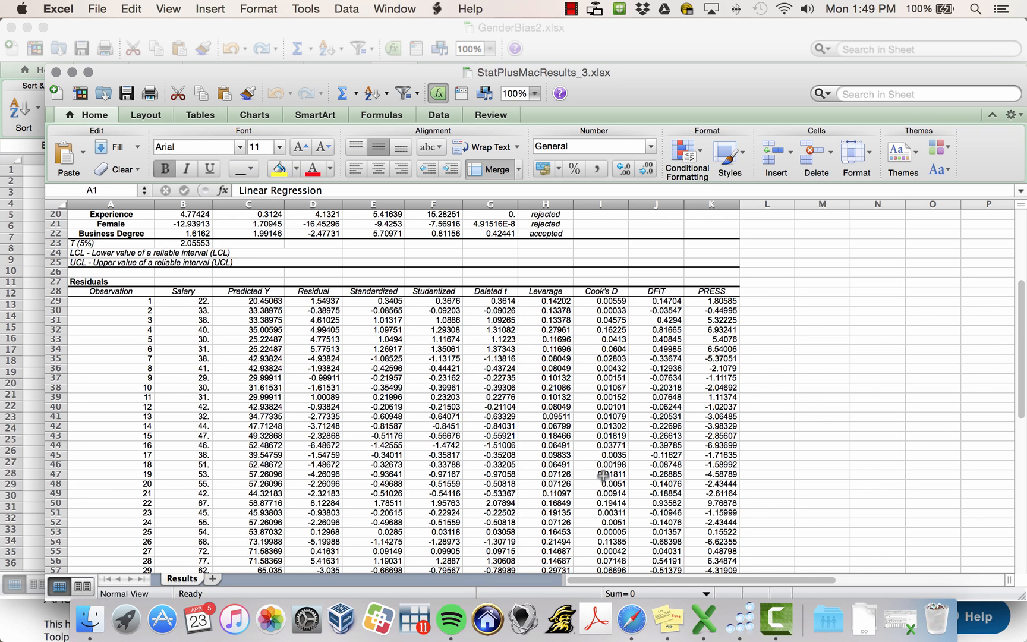
mouse_move(645, 455)
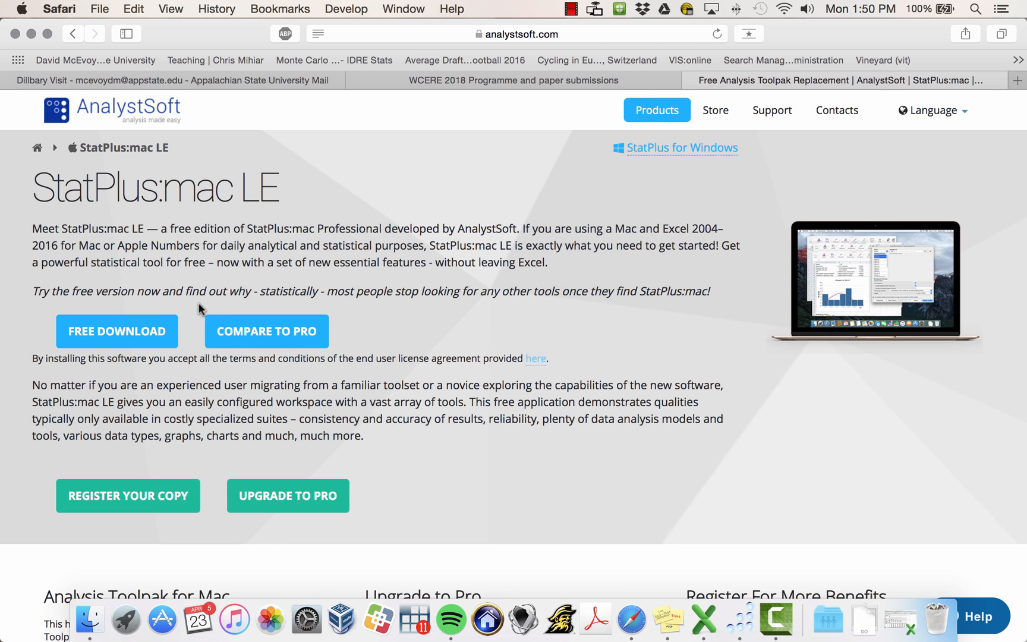
mouse_move(503, 181)
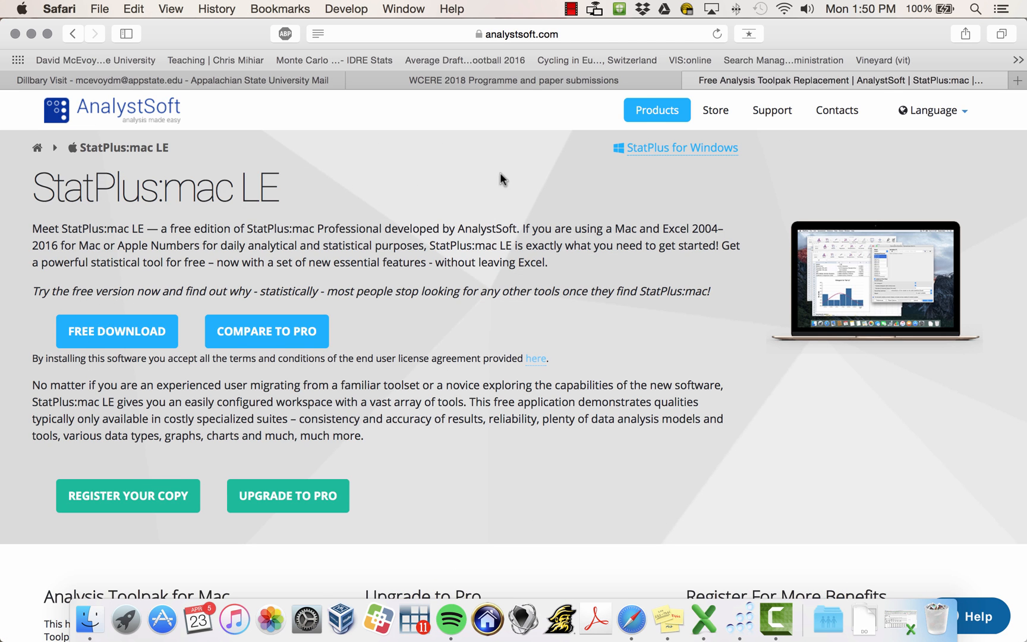